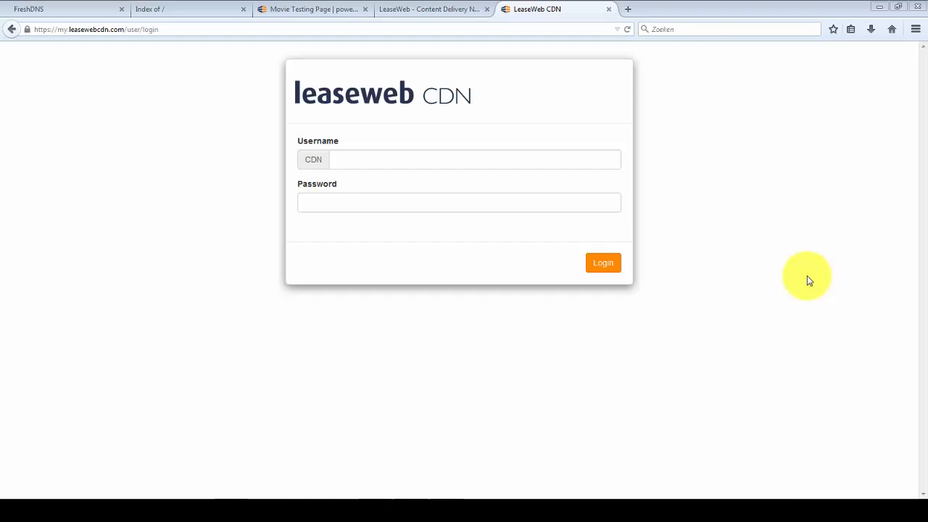
{"action": "mouse_move", "coordinate": [752, 41]}
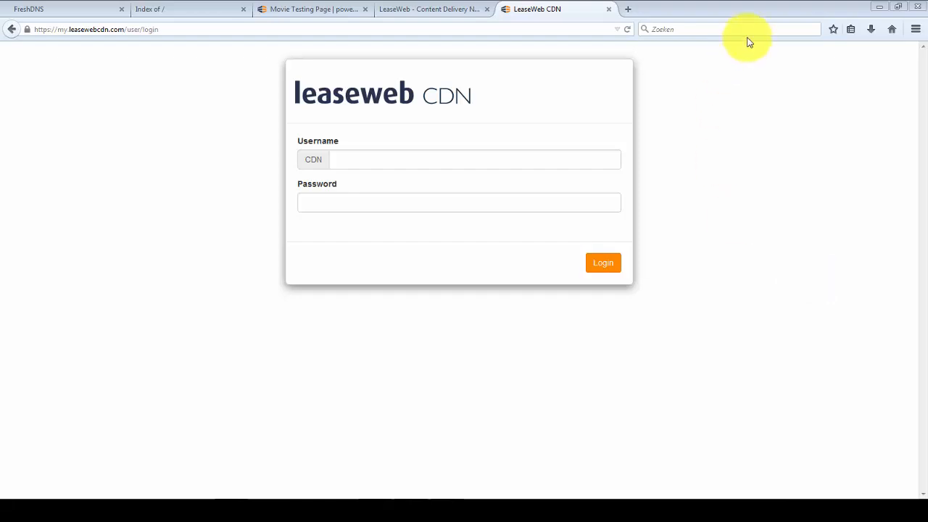
- Enter the account username and password on the LeaseWeb CDN login form
{"action": "type", "text": "a.vermeer"}
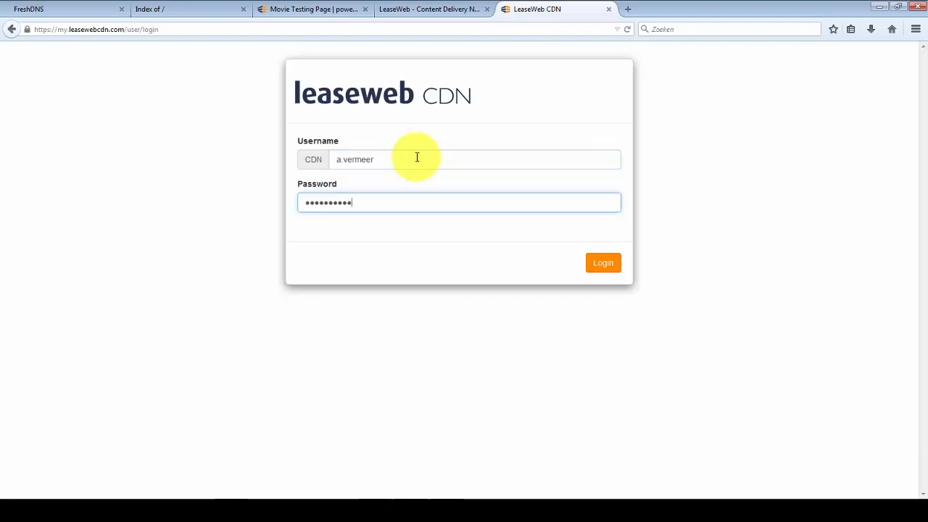
- Log in and start adding a new pull zone from the Pull Zones list
{"action": "left_click", "coordinate": [604, 262]}
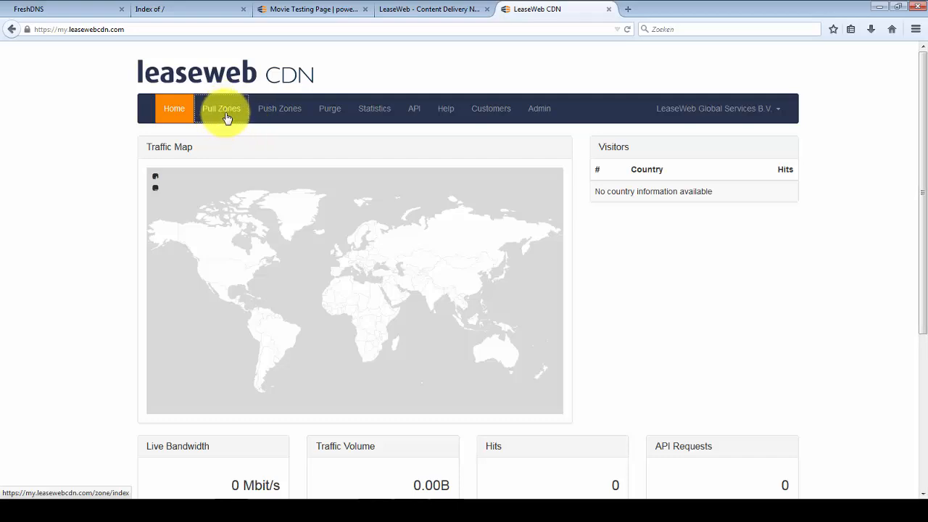
{"action": "left_click", "coordinate": [222, 107]}
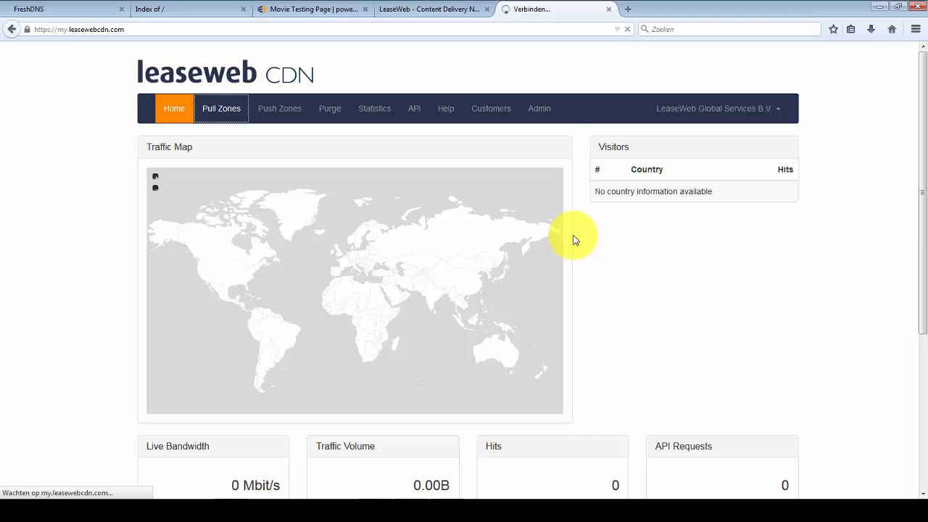
{"action": "left_click", "coordinate": [221, 107]}
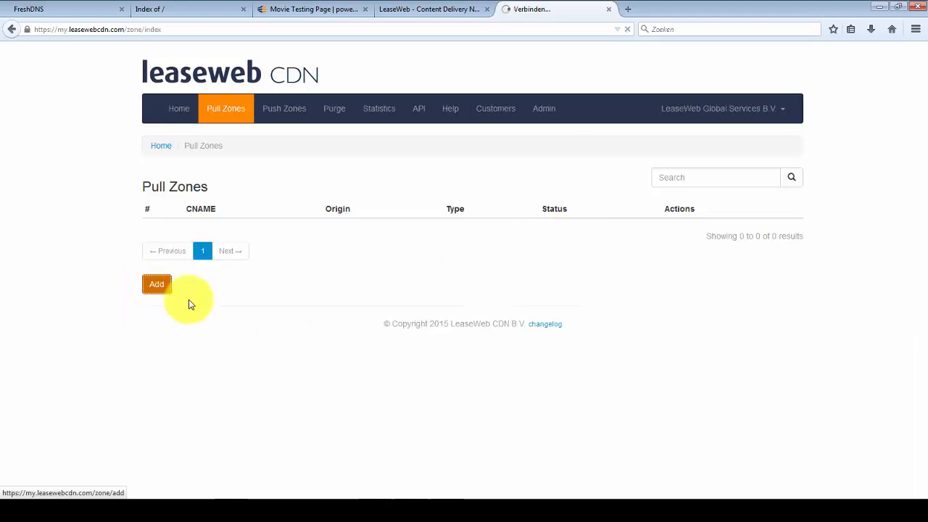
{"action": "left_click", "coordinate": [156, 283]}
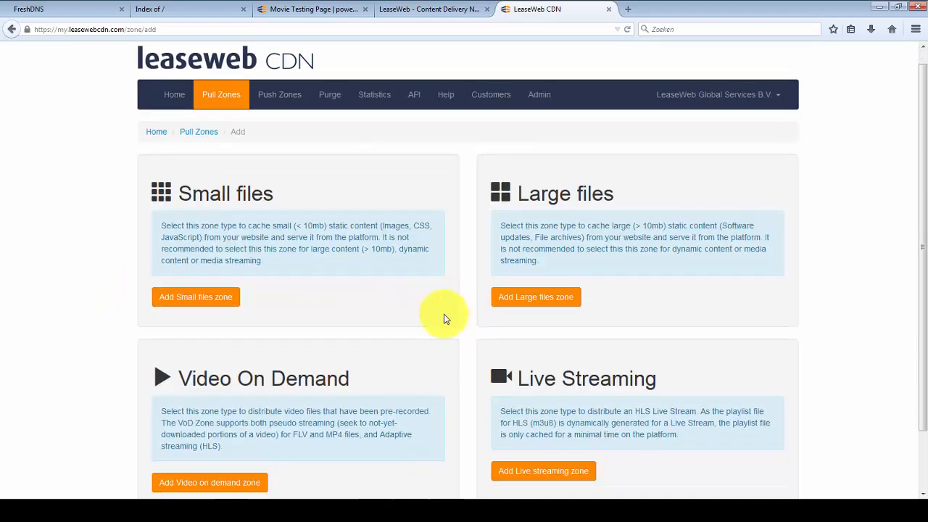
{"action": "scroll", "scroll_direction": "down", "scroll_amount": 3}
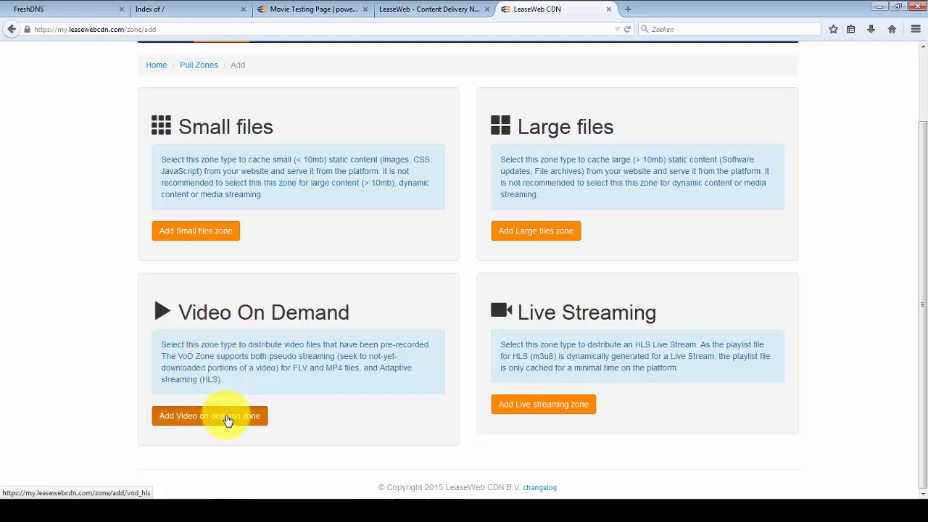
- Choose a Video On Demand zone, then view the origin server's 'Index of /' listing
{"action": "left_click", "coordinate": [209, 415]}
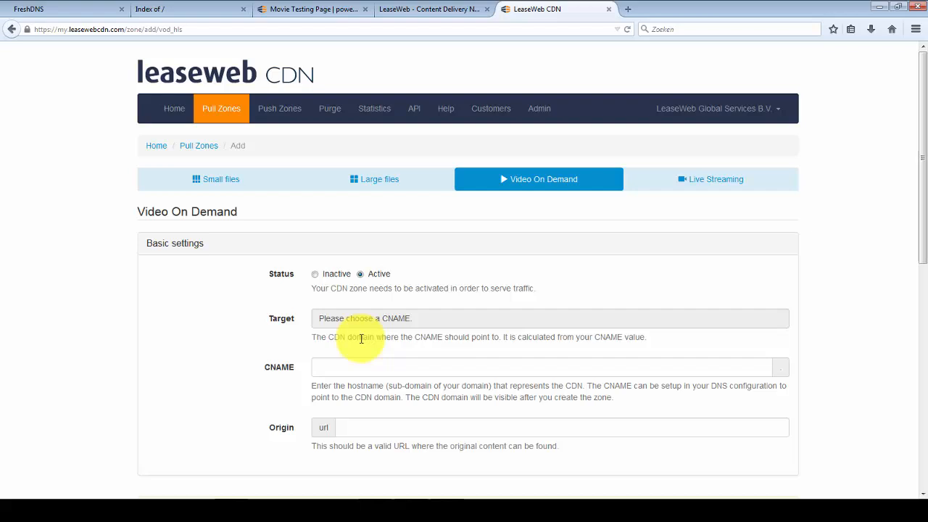
{"action": "scroll", "scroll_direction": "down", "scroll_amount": 3}
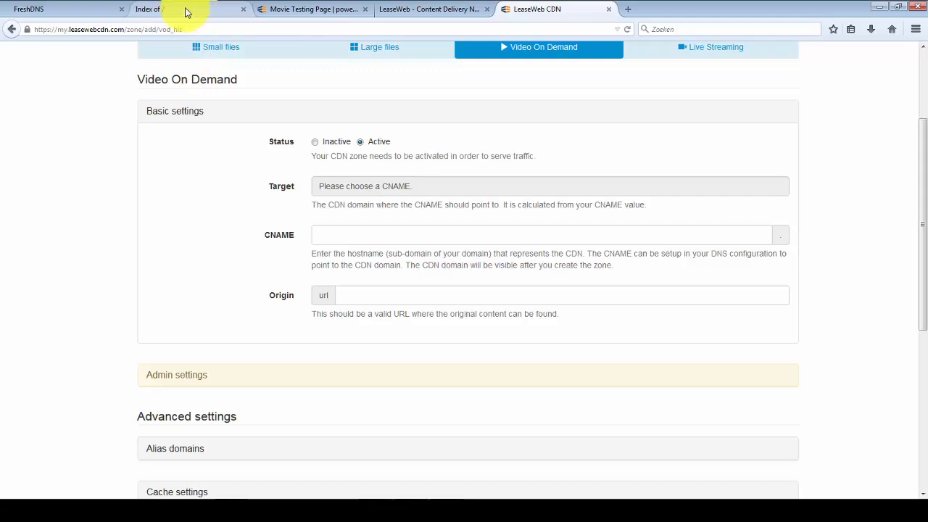
{"action": "left_click", "coordinate": [148, 9]}
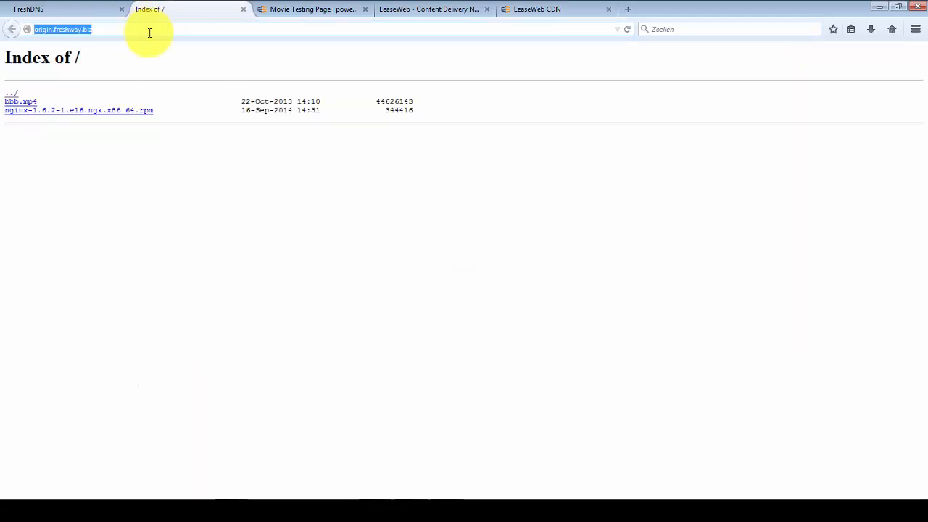
{"action": "mouse_move", "coordinate": [487, 38]}
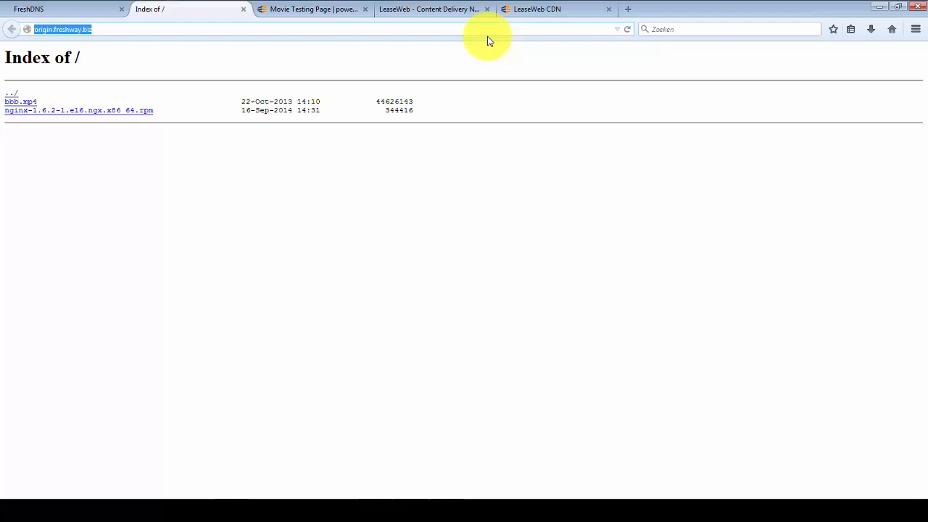
{"action": "mouse_move", "coordinate": [204, 108]}
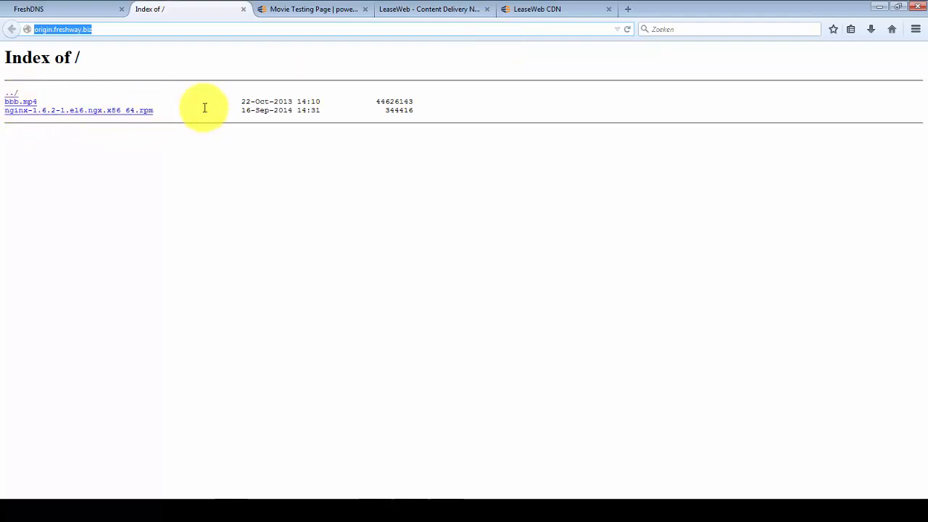
{"action": "left_click", "coordinate": [554, 9]}
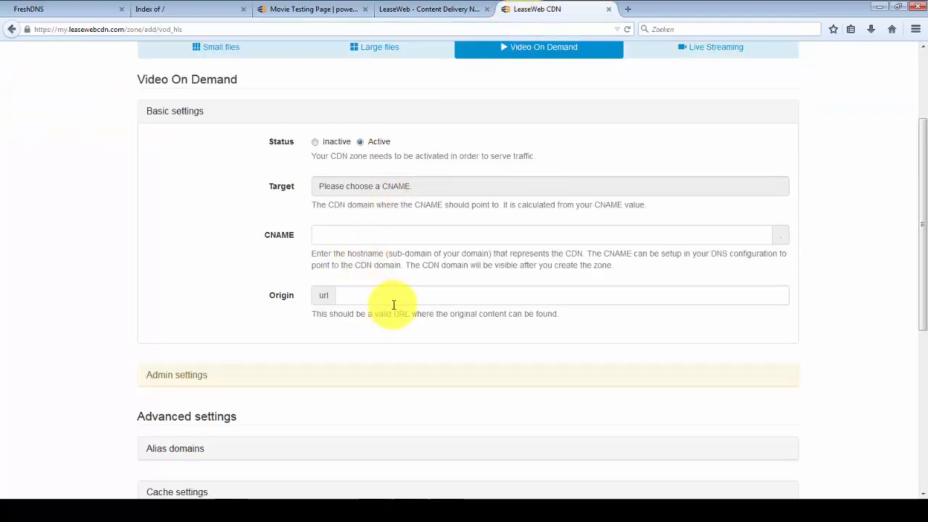
{"action": "type", "text": "http://origin.freshway.biz/"}
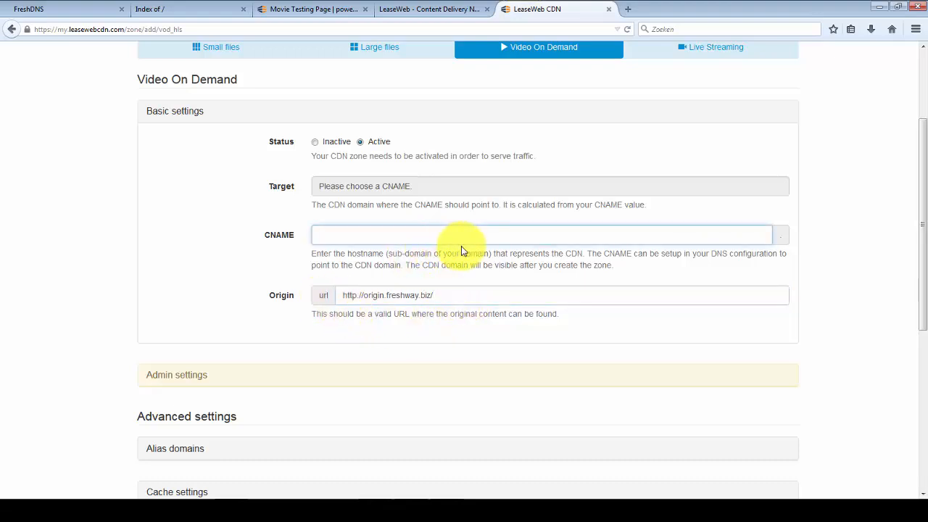
{"action": "type", "text": "v"}
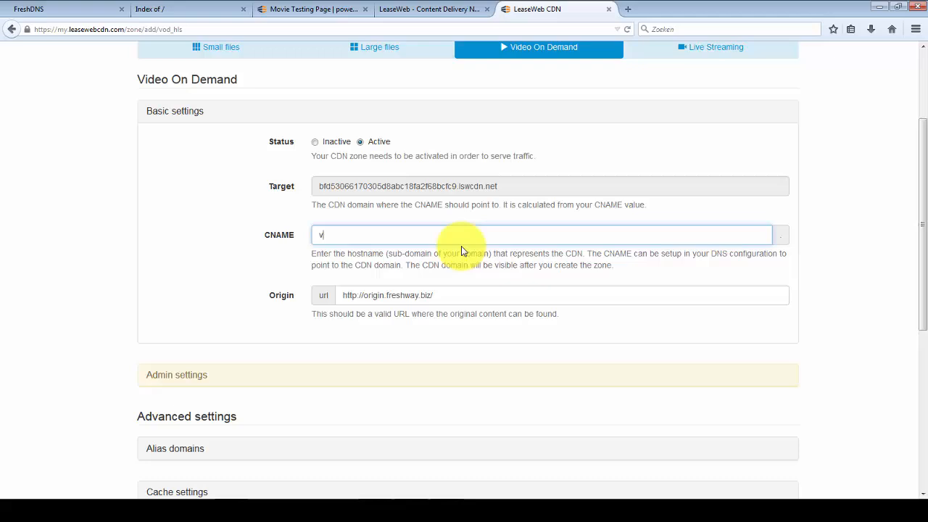
{"action": "type", "text": "ideo.freshway.biz"}
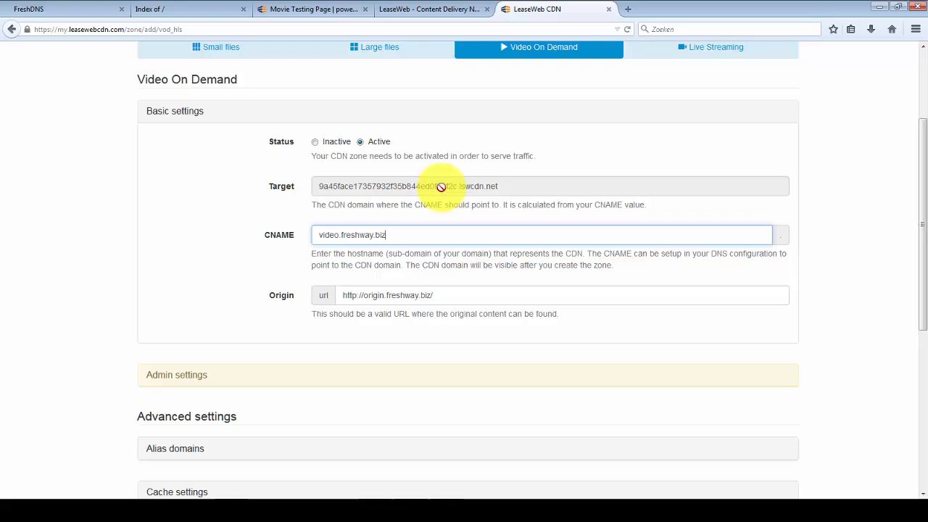
{"action": "scroll", "scroll_direction": "down", "scroll_amount": 3}
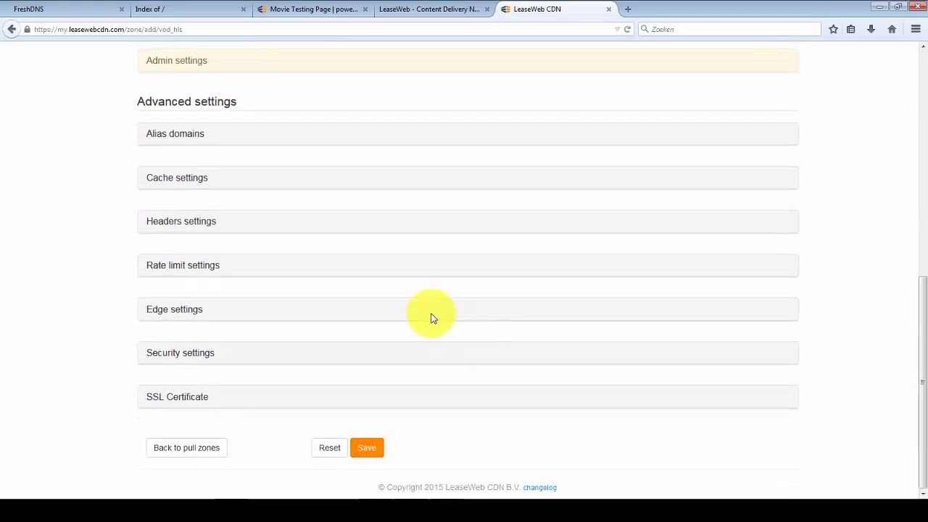
{"action": "left_click", "coordinate": [174, 133]}
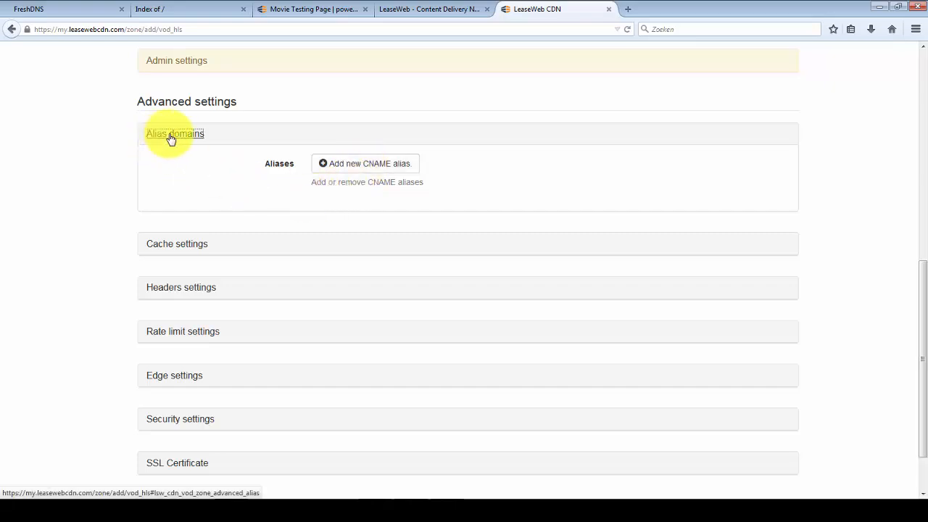
{"action": "left_click", "coordinate": [174, 133]}
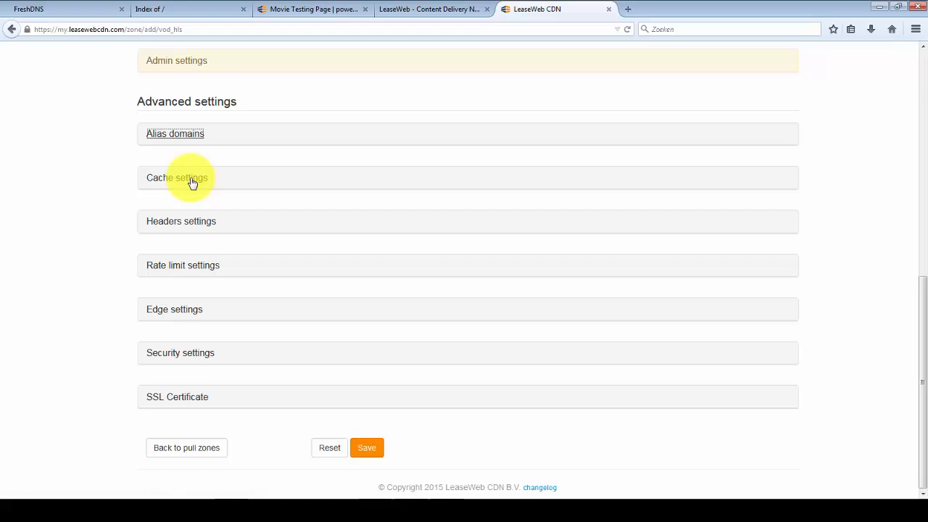
{"action": "left_click", "coordinate": [176, 177]}
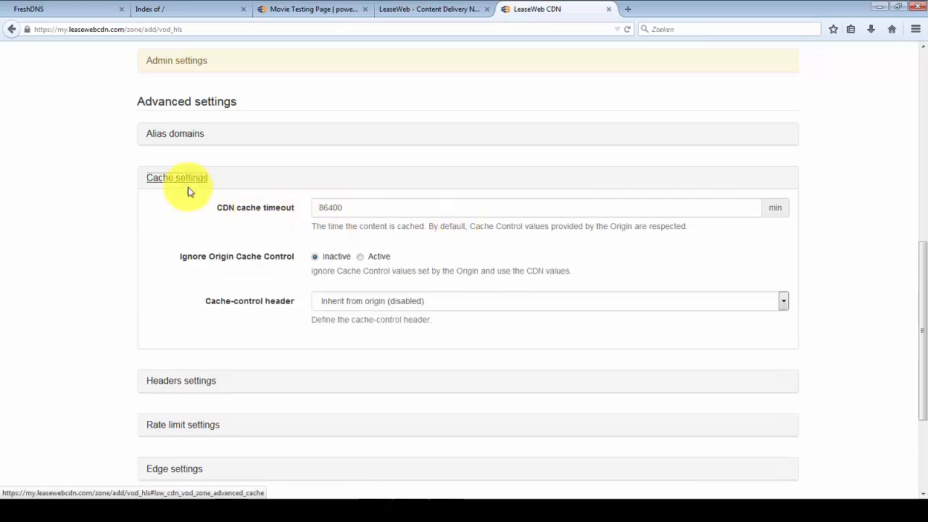
{"action": "mouse_move", "coordinate": [239, 214]}
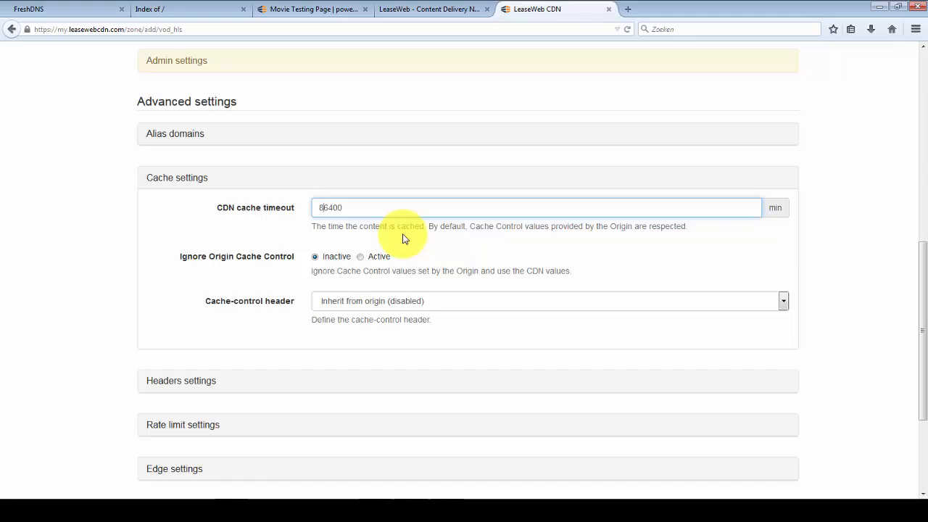
{"action": "mouse_move", "coordinate": [366, 261]}
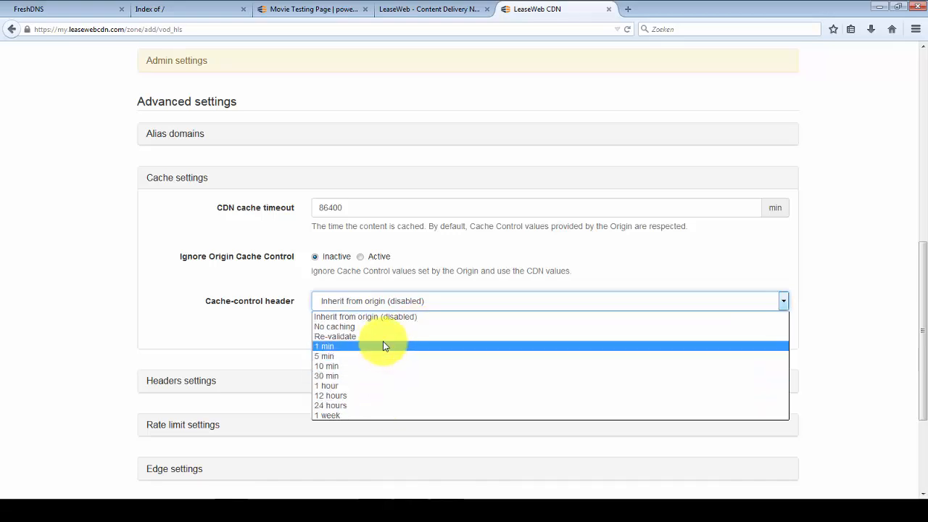
{"action": "mouse_move", "coordinate": [380, 406]}
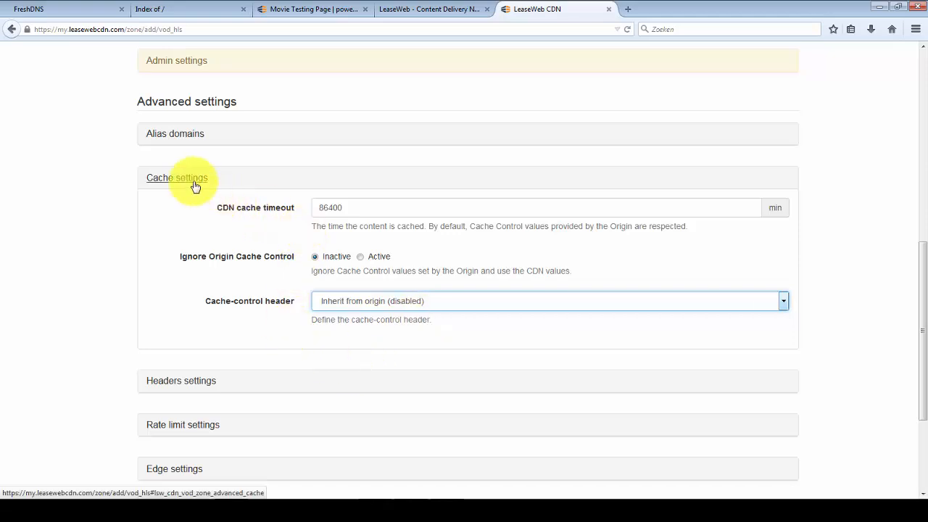
{"action": "left_click", "coordinate": [177, 177]}
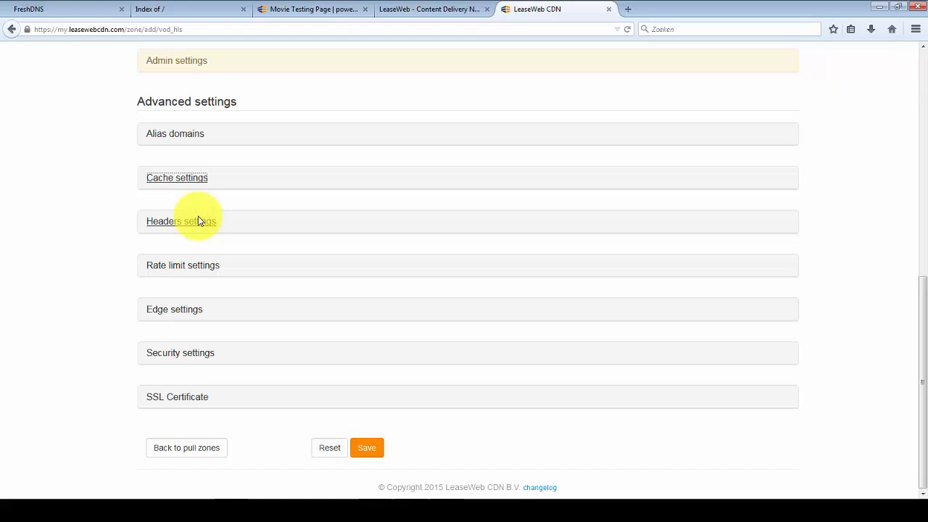
{"action": "left_click", "coordinate": [181, 220]}
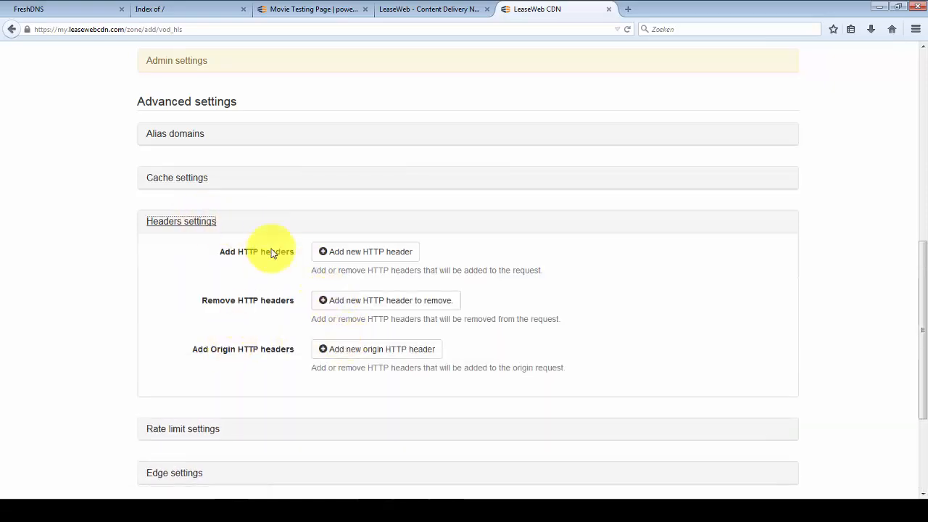
{"action": "mouse_move", "coordinate": [203, 354]}
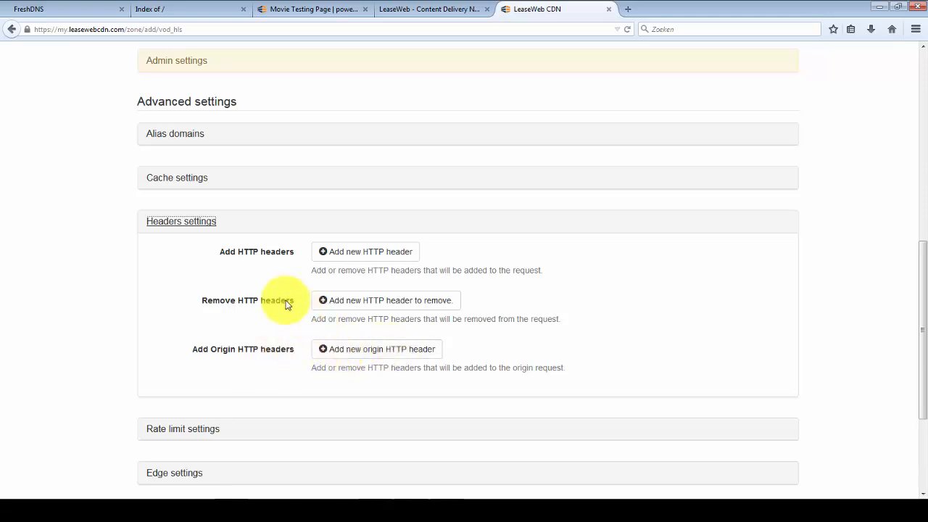
{"action": "left_click", "coordinate": [180, 221]}
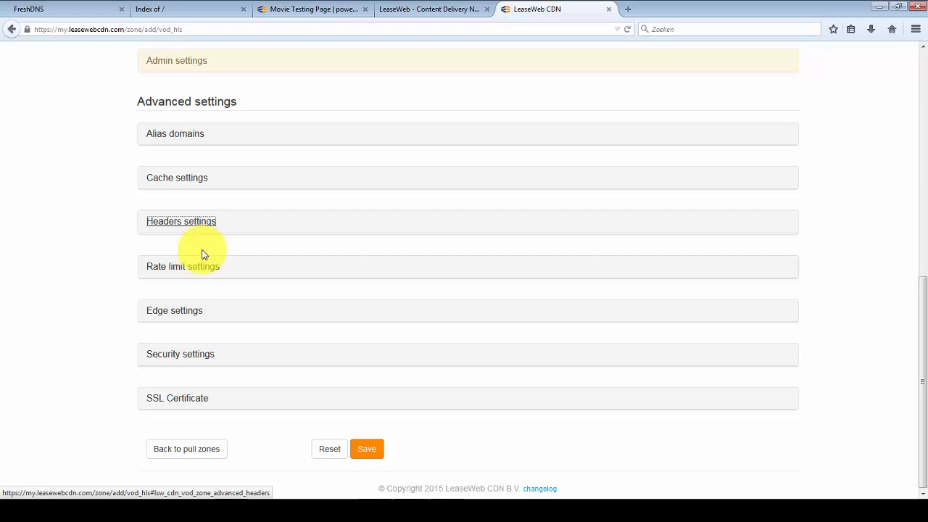
- Set rate limits to 150 kB/s transfer rate and 102400 kB burst size
{"action": "left_click", "coordinate": [183, 266]}
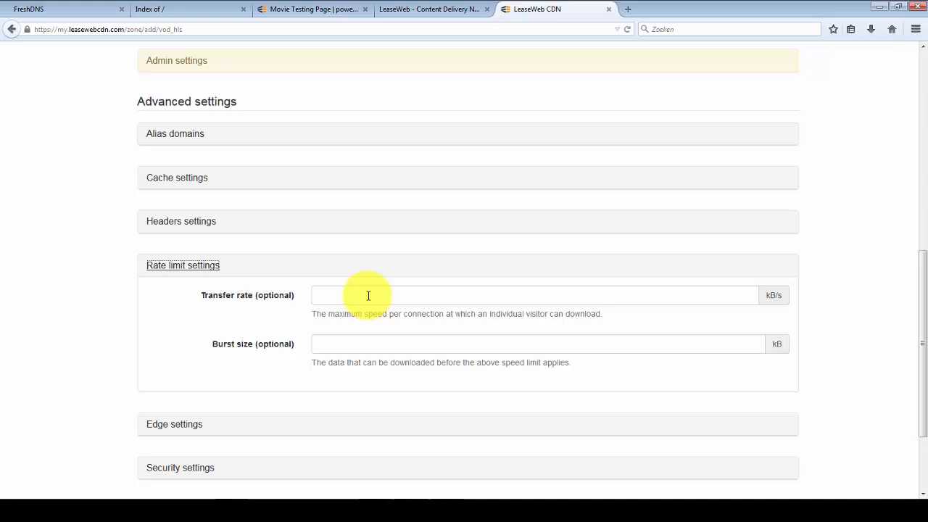
{"action": "type", "text": "1"}
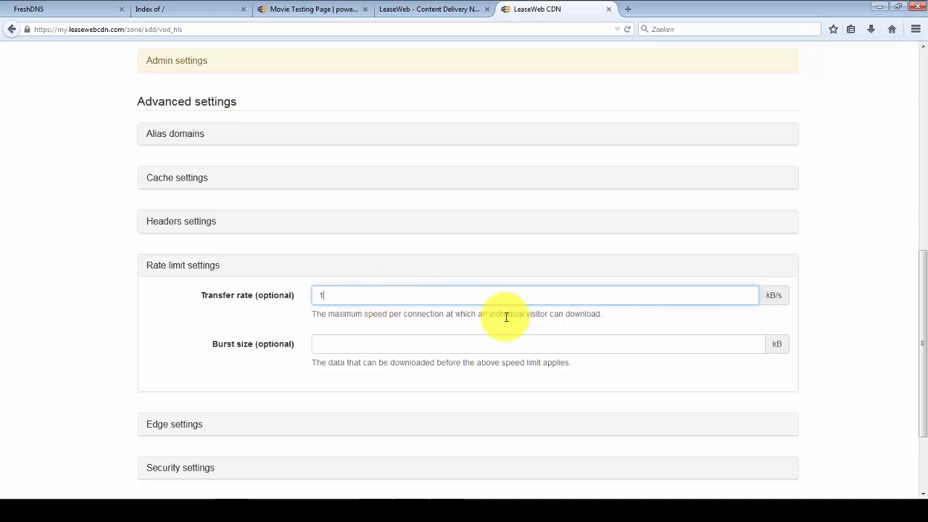
{"action": "type", "text": "50"}
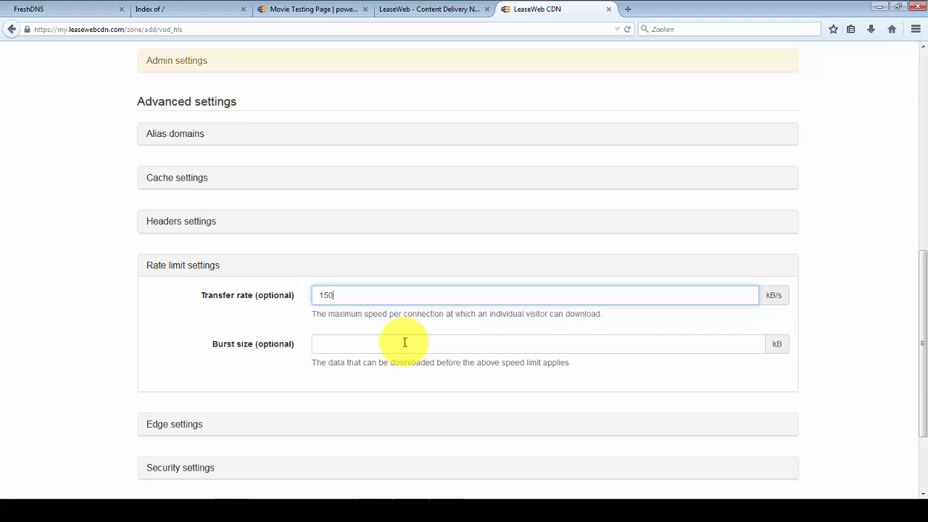
{"action": "type", "text": "101"}
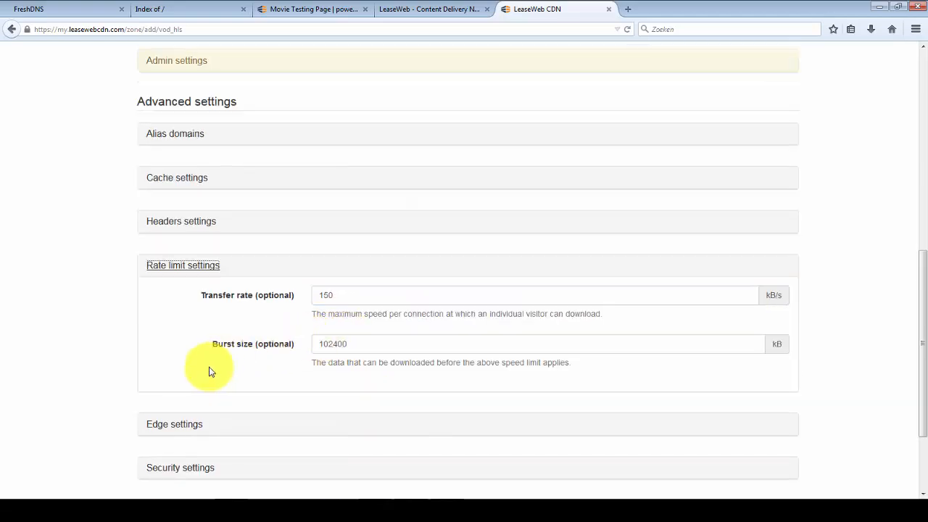
{"action": "left_click", "coordinate": [182, 264]}
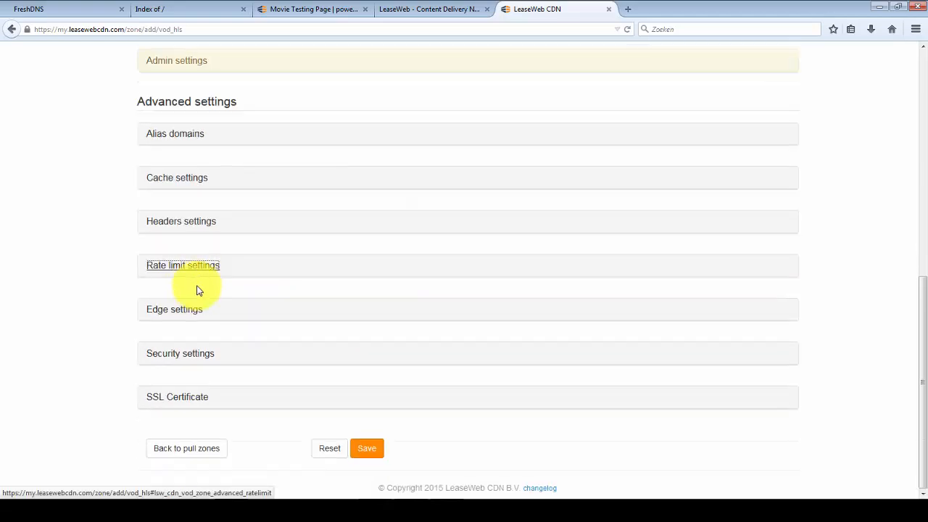
- In Edge settings keep Gzip active and switch Use Stale to Active, then reach security settings
{"action": "left_click", "coordinate": [174, 309]}
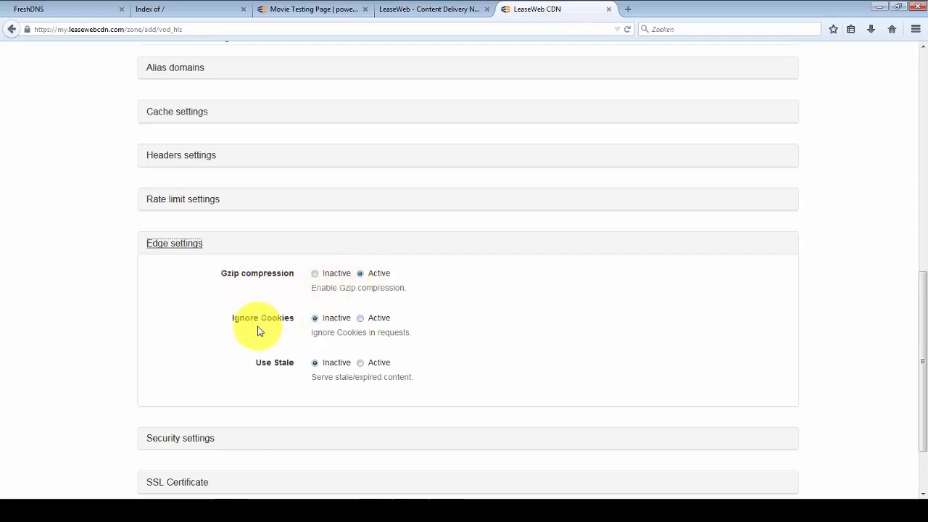
{"action": "mouse_move", "coordinate": [287, 322]}
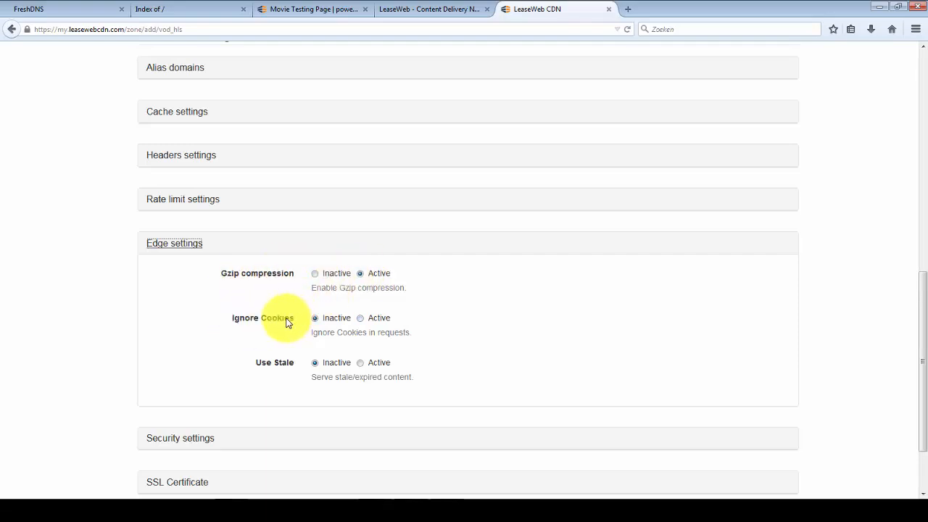
{"action": "mouse_move", "coordinate": [285, 363]}
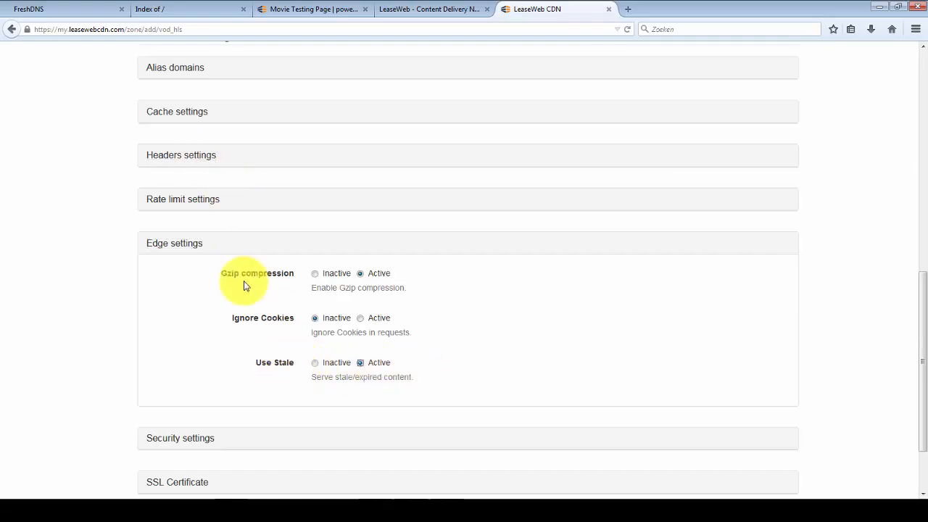
{"action": "mouse_move", "coordinate": [270, 363]}
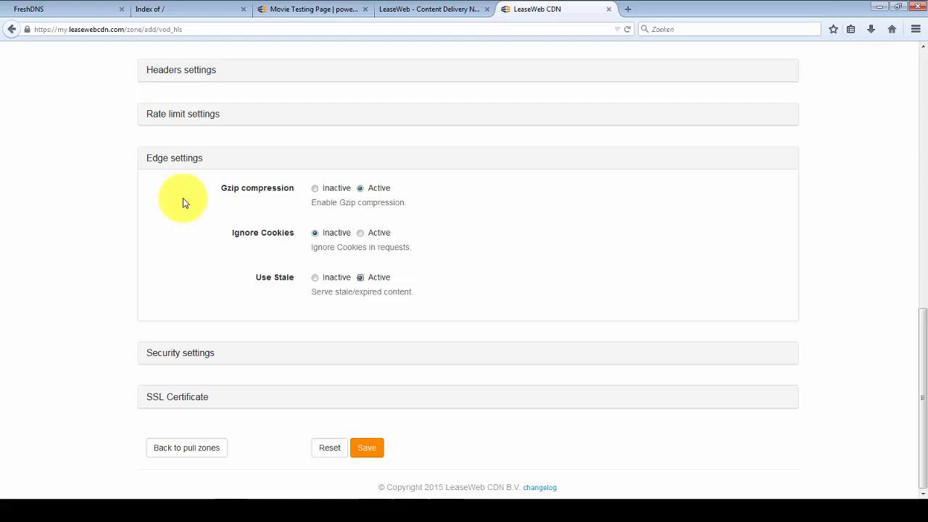
{"action": "left_click", "coordinate": [180, 352]}
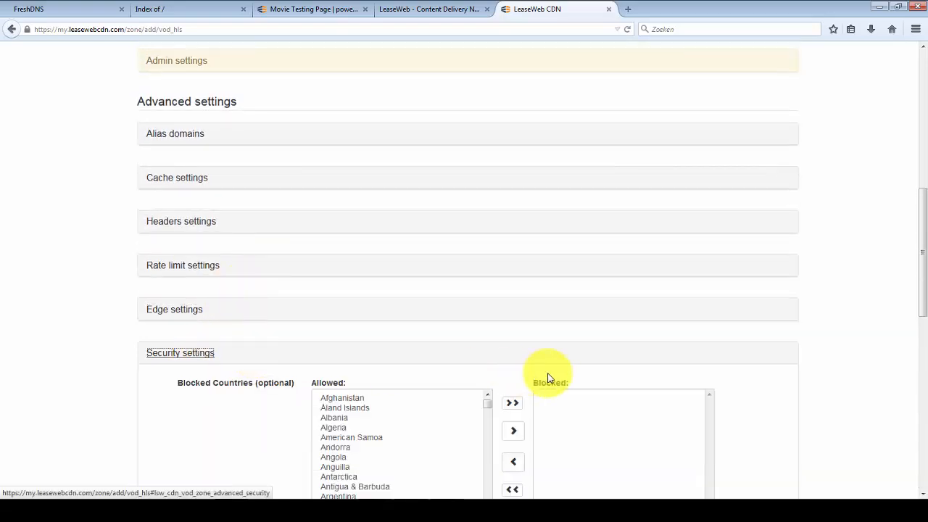
{"action": "scroll", "scroll_direction": "down", "scroll_amount": 3}
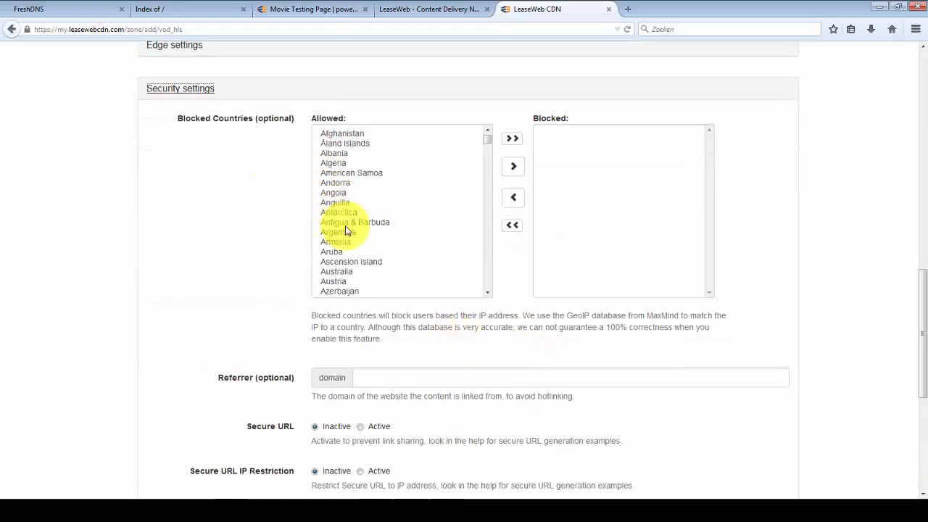
{"action": "left_click", "coordinate": [335, 203]}
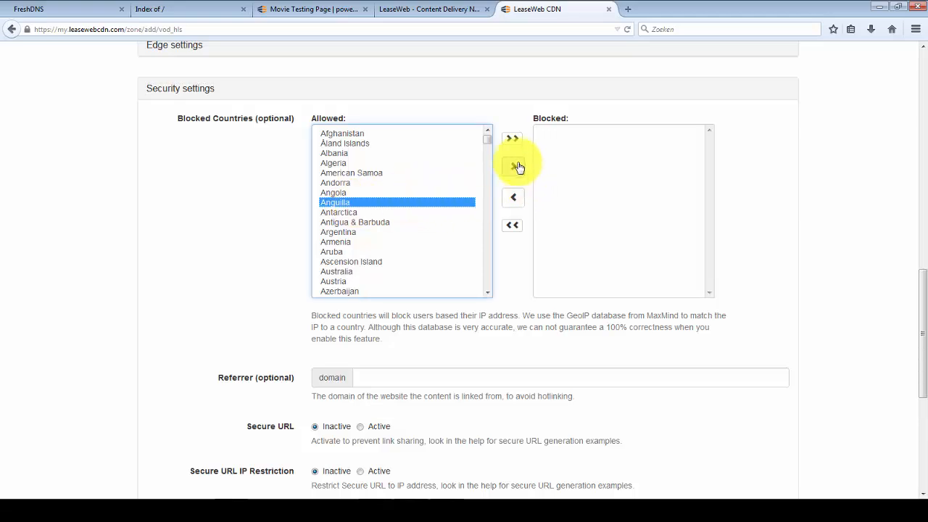
{"action": "left_click", "coordinate": [514, 166]}
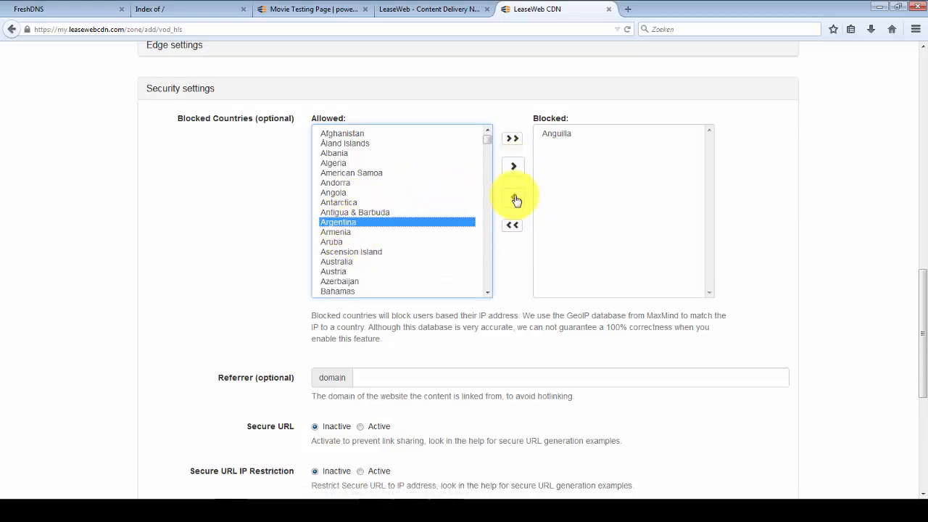
{"action": "left_click", "coordinate": [514, 165]}
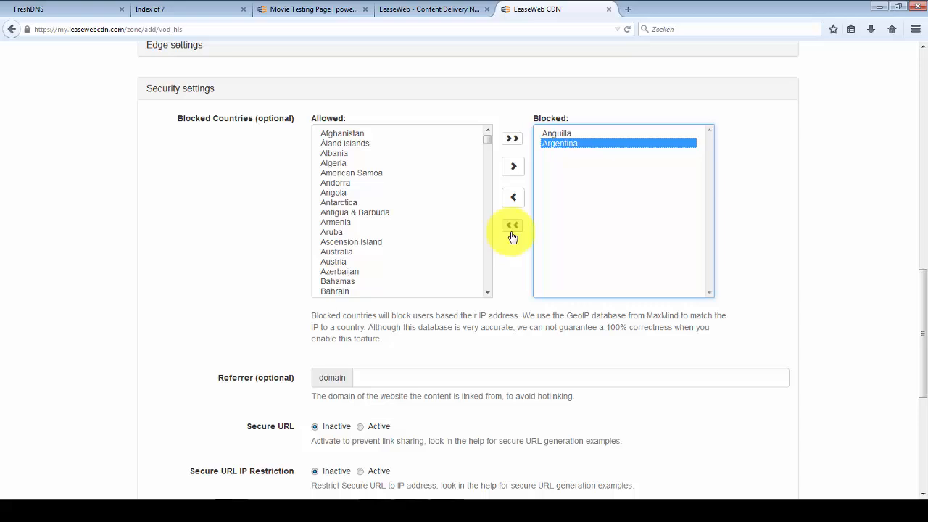
{"action": "left_click", "coordinate": [512, 224]}
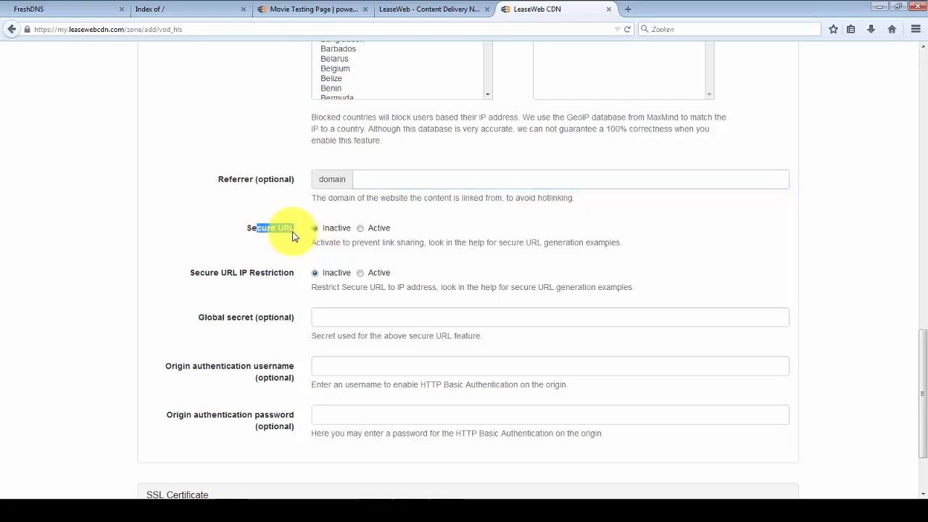
{"action": "left_click", "coordinate": [360, 228]}
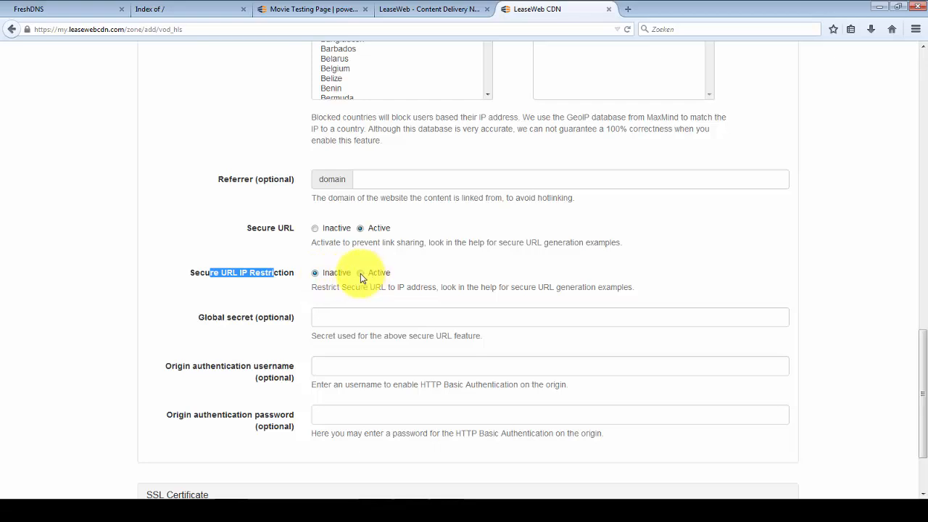
{"action": "left_click", "coordinate": [315, 273]}
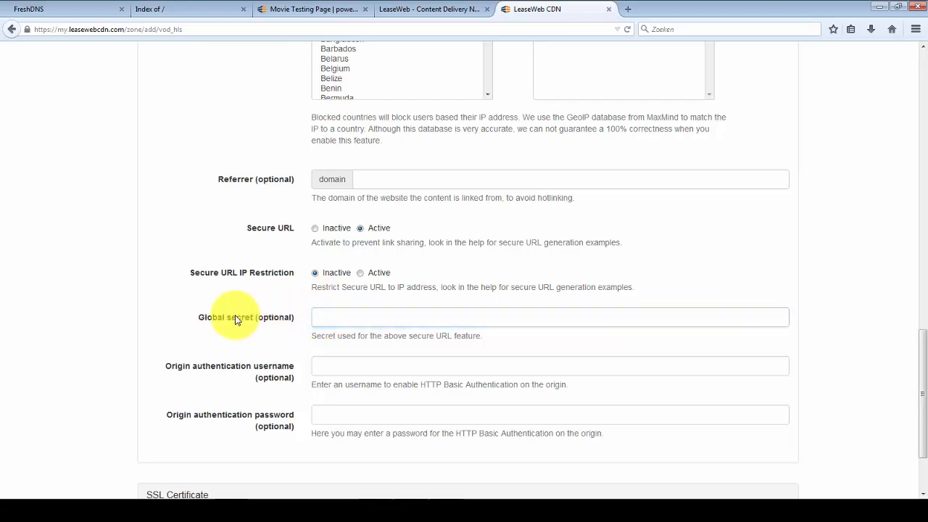
{"action": "left_click", "coordinate": [550, 316]}
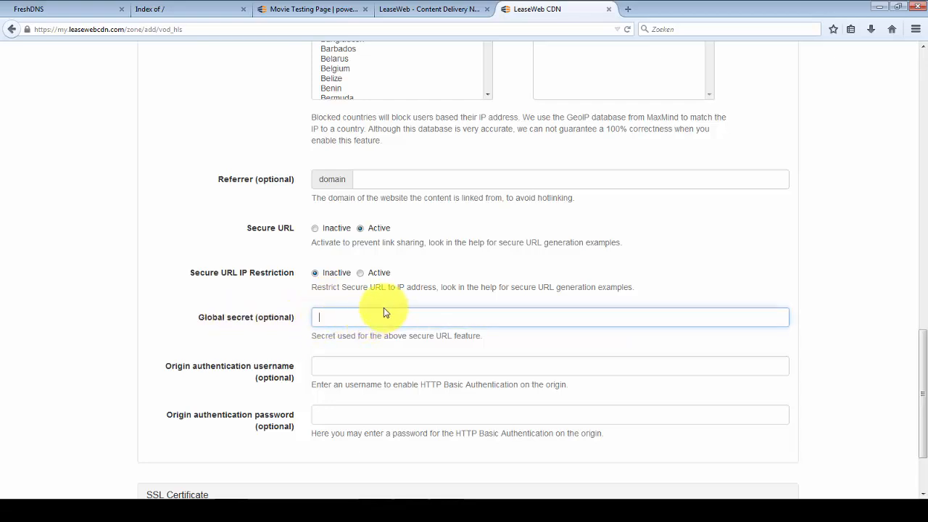
{"action": "type", "text": "sadasdsadaasda"}
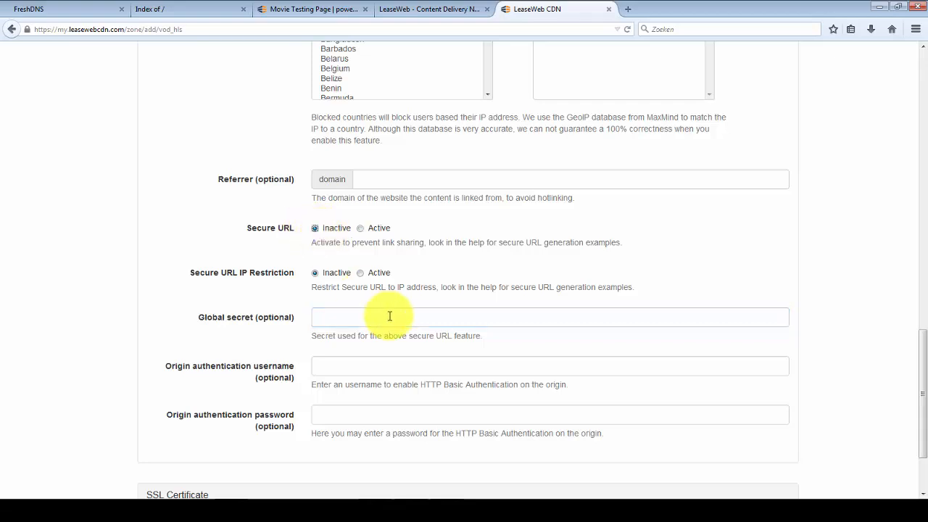
{"action": "left_click", "coordinate": [549, 365]}
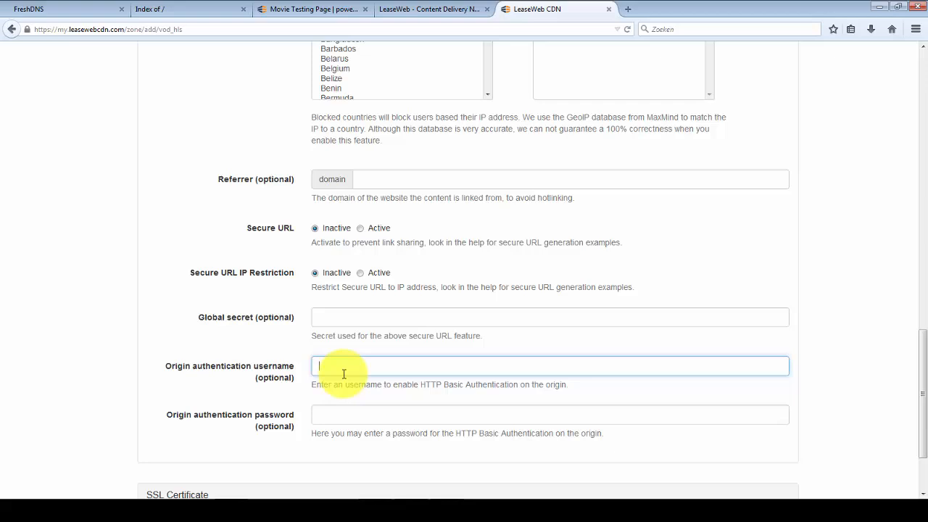
- Leave Secure URL and IP restriction inactive and origin authentication blank
{"action": "scroll", "scroll_direction": "down", "scroll_amount": 3}
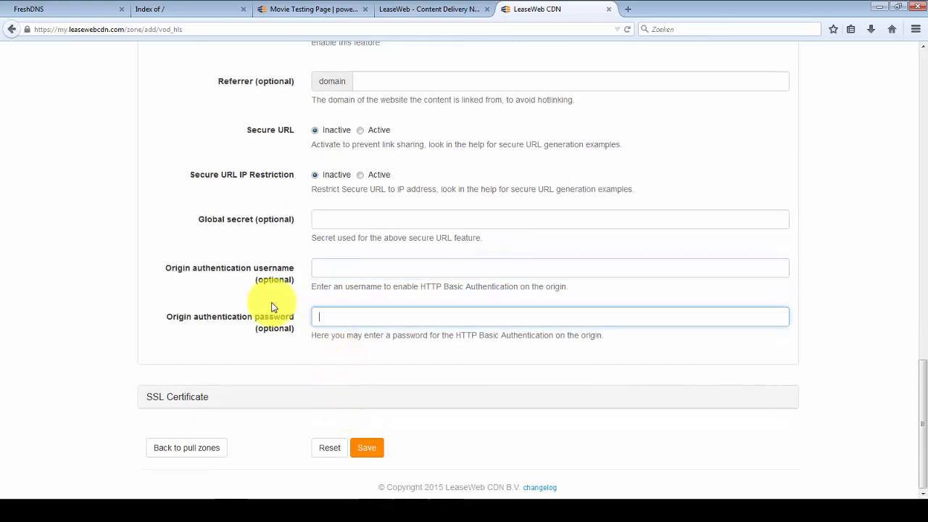
{"action": "mouse_move", "coordinate": [232, 296]}
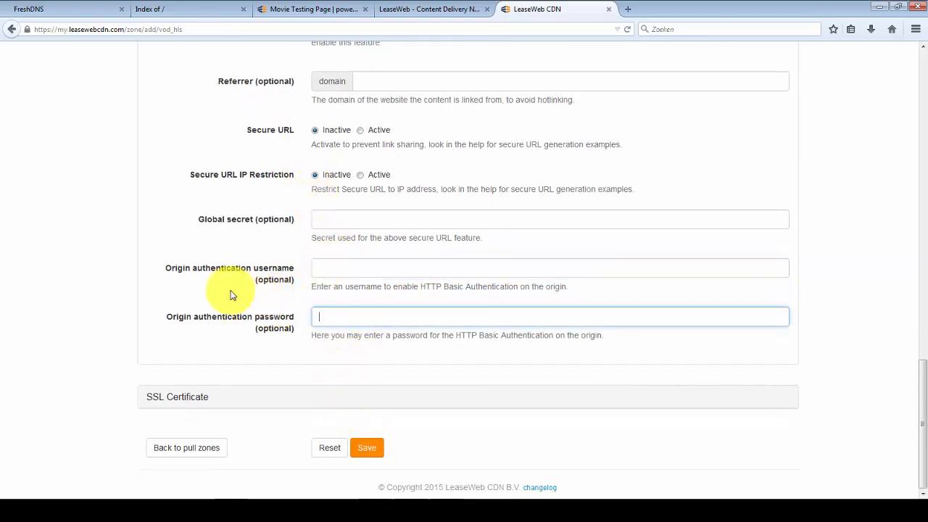
{"action": "mouse_move", "coordinate": [206, 403]}
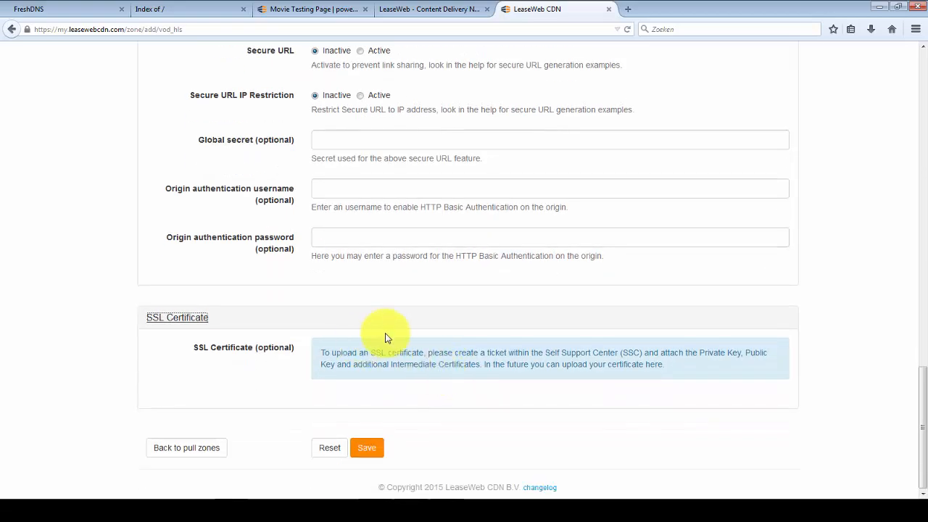
{"action": "mouse_move", "coordinate": [332, 339]}
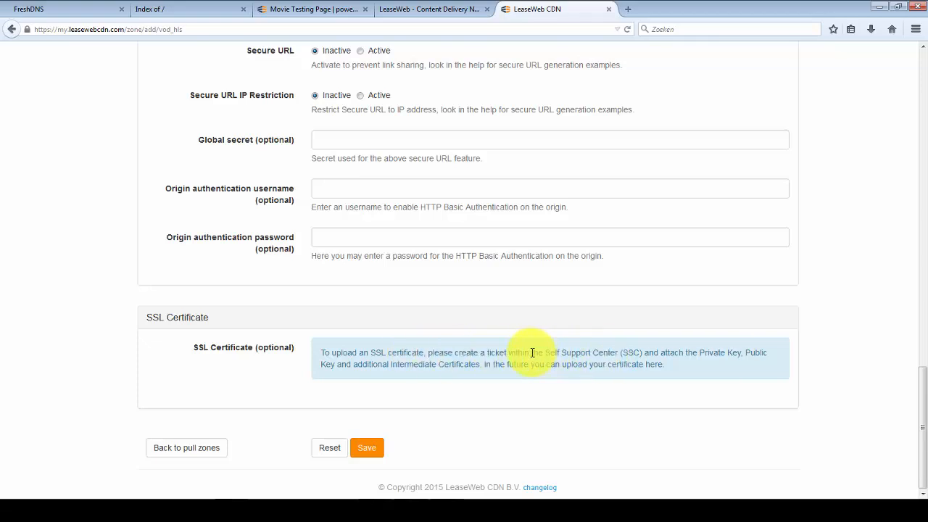
{"action": "left_click_drag", "start_coordinate": [531, 352], "coordinate": [653, 352]}
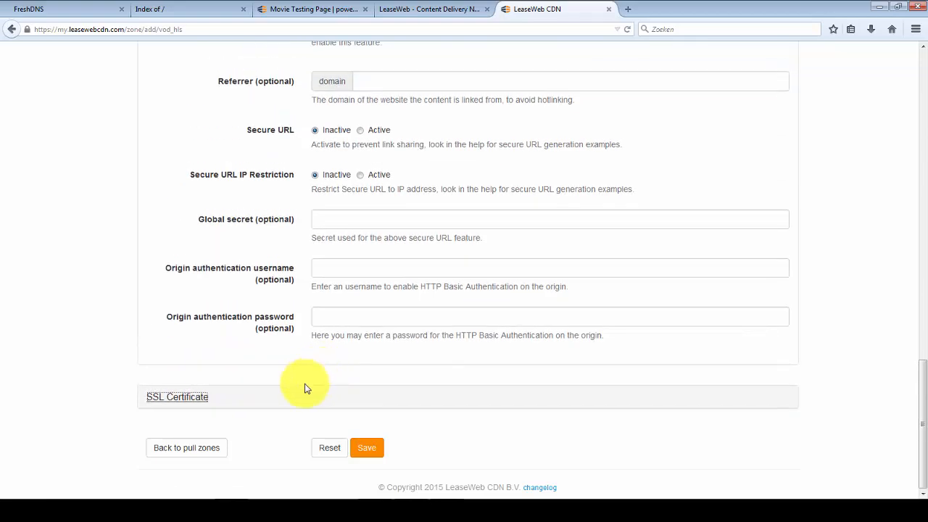
- Save the new VOD pull zone for video.freshway.biz
{"action": "left_click", "coordinate": [365, 447]}
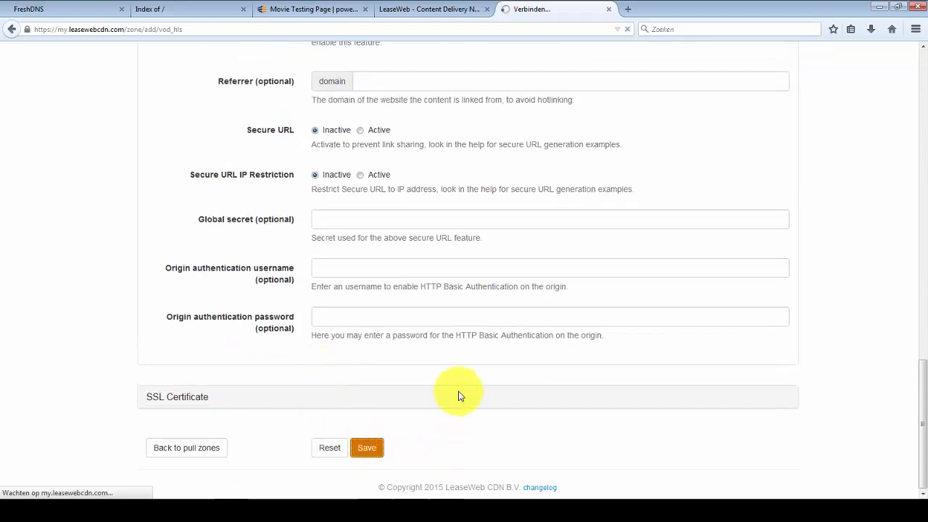
{"action": "left_click", "coordinate": [367, 447]}
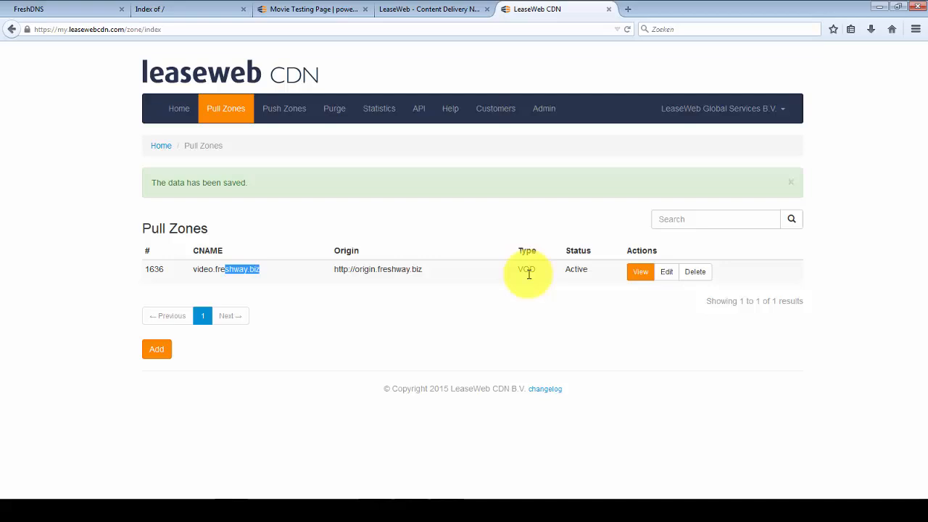
- View the video.freshway.biz zone details and select its CNAME target hostname
{"action": "left_click", "coordinate": [641, 271]}
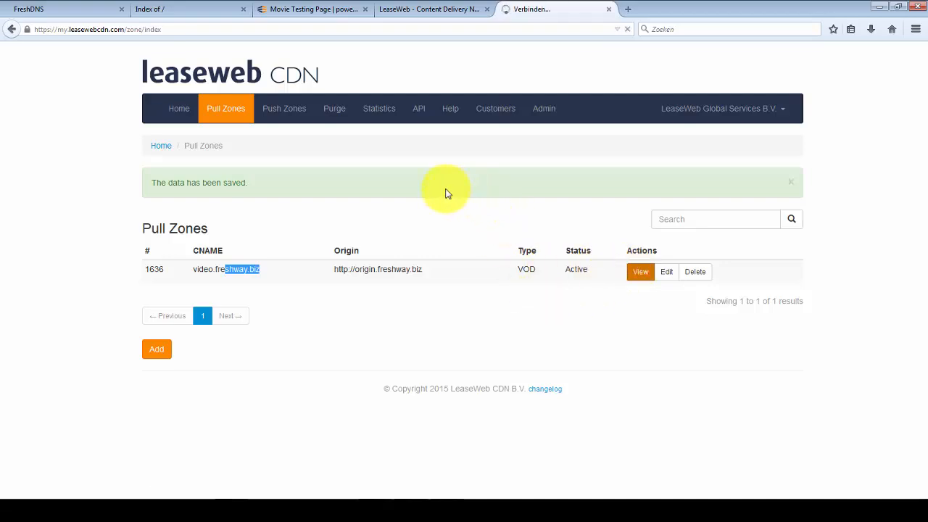
{"action": "left_click", "coordinate": [641, 271]}
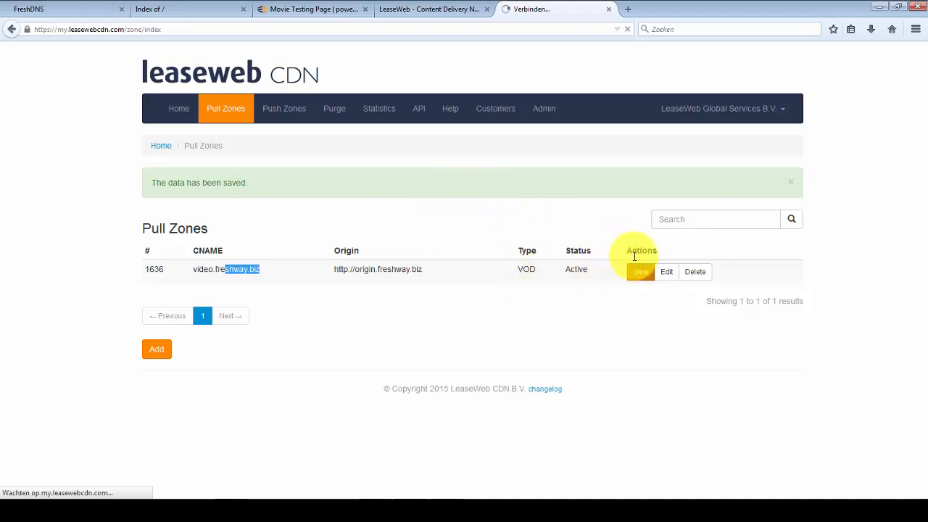
{"action": "left_click", "coordinate": [639, 271]}
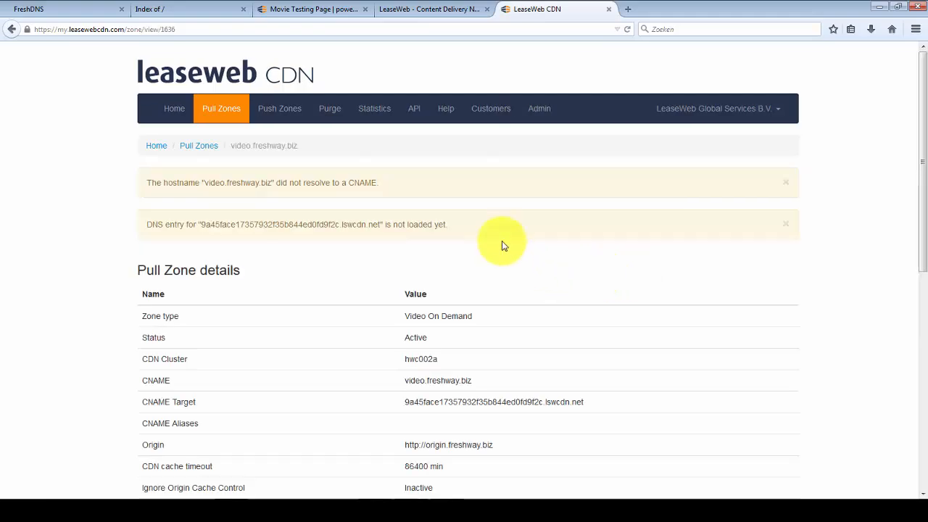
{"action": "mouse_move", "coordinate": [539, 306]}
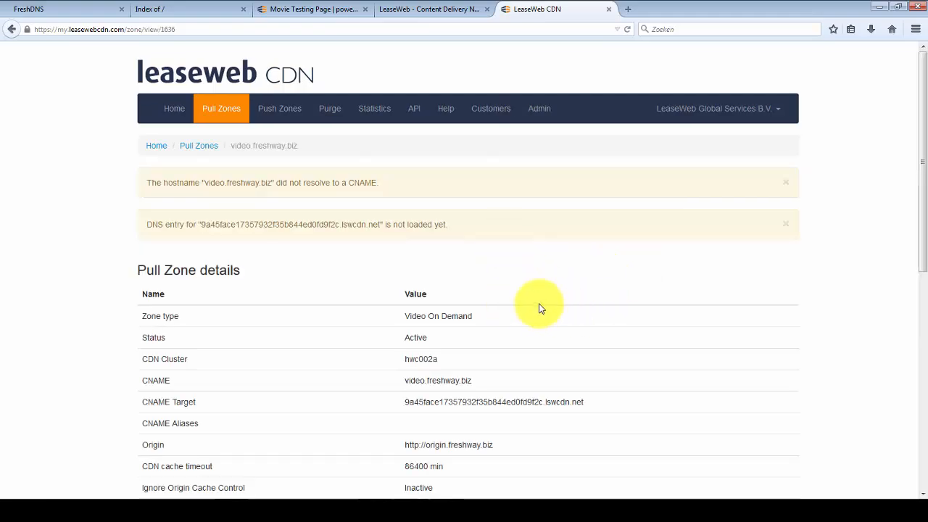
{"action": "mouse_move", "coordinate": [203, 406]}
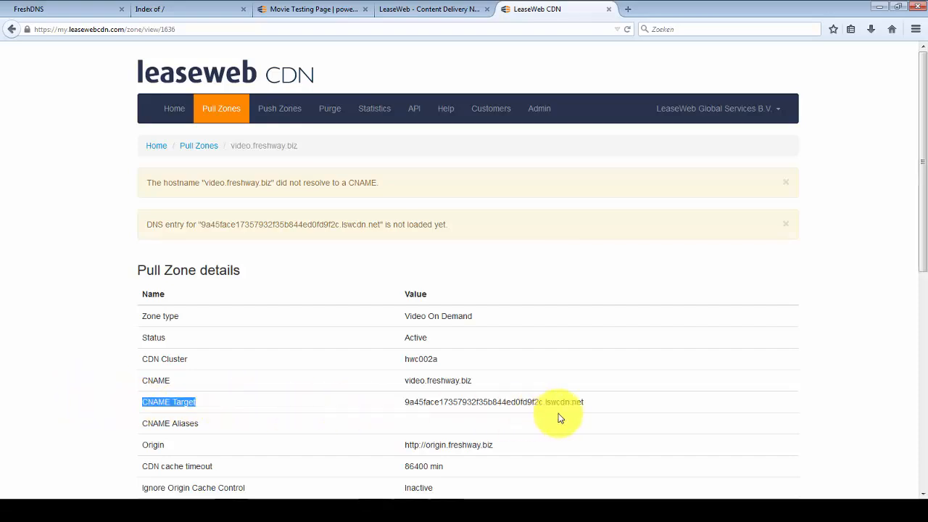
{"action": "triple_click", "coordinate": [493, 402]}
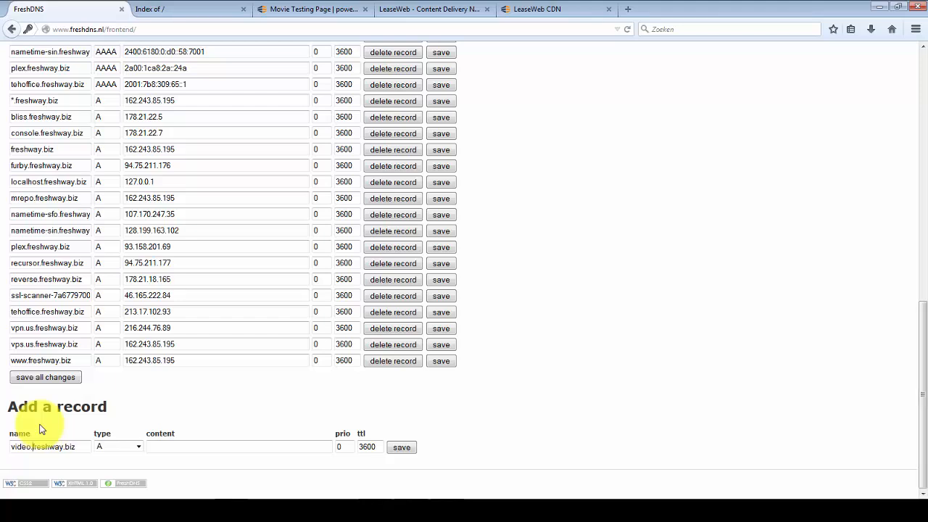
- Add a CNAME record pointing video.freshway.biz to the lswcdn.net target and confirm it
{"action": "left_click", "coordinate": [116, 446]}
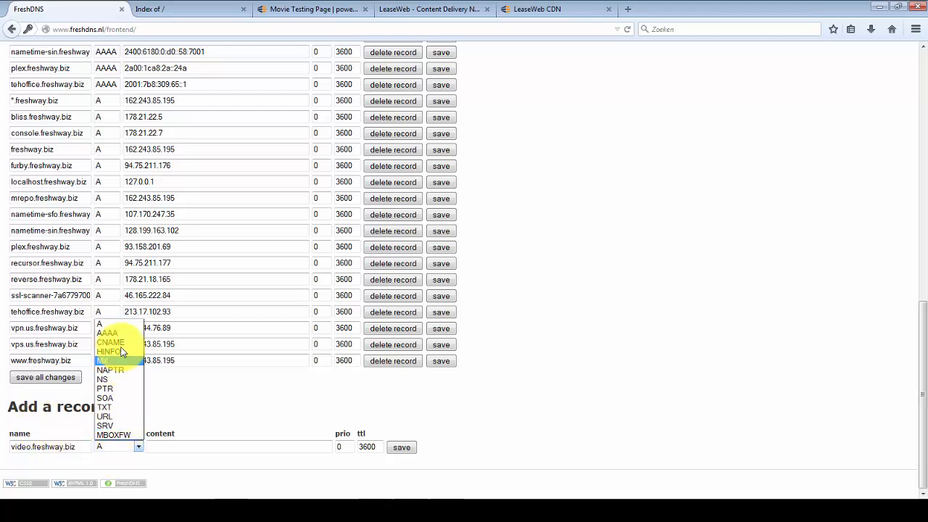
{"action": "left_click", "coordinate": [110, 342]}
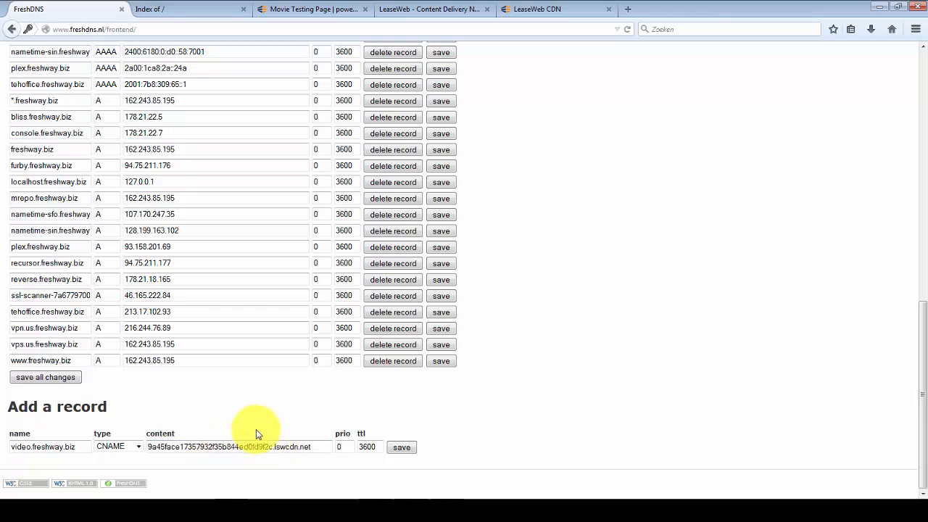
{"action": "left_click", "coordinate": [402, 446]}
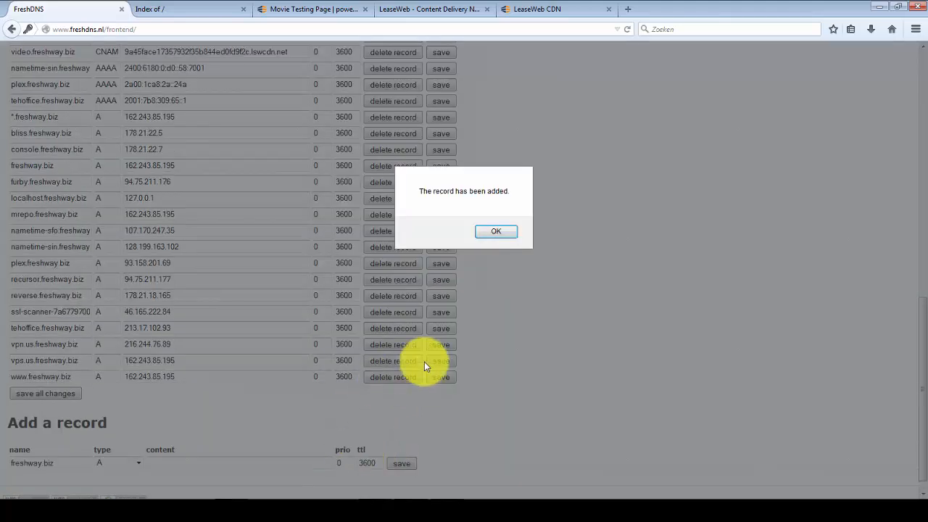
{"action": "left_click", "coordinate": [496, 231]}
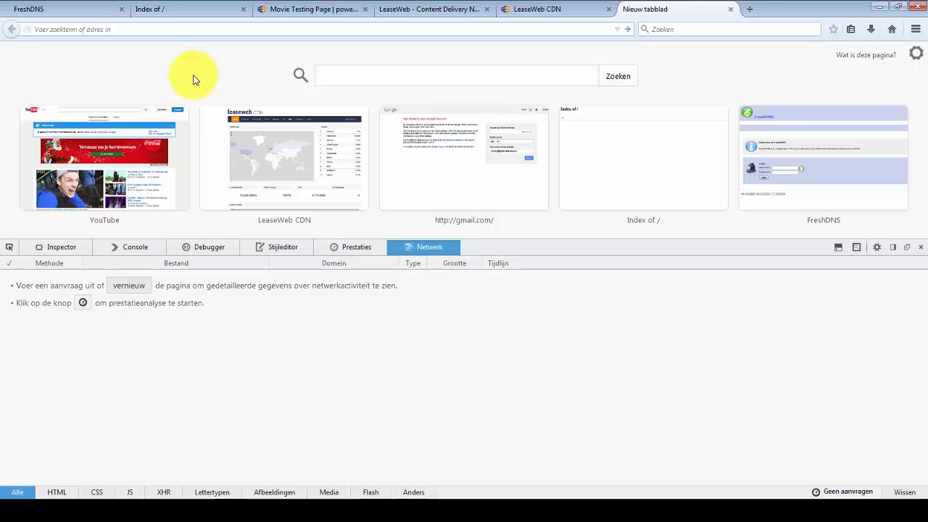
{"action": "type", "text": "http://video.freshway.biz/bbb.mp4"}
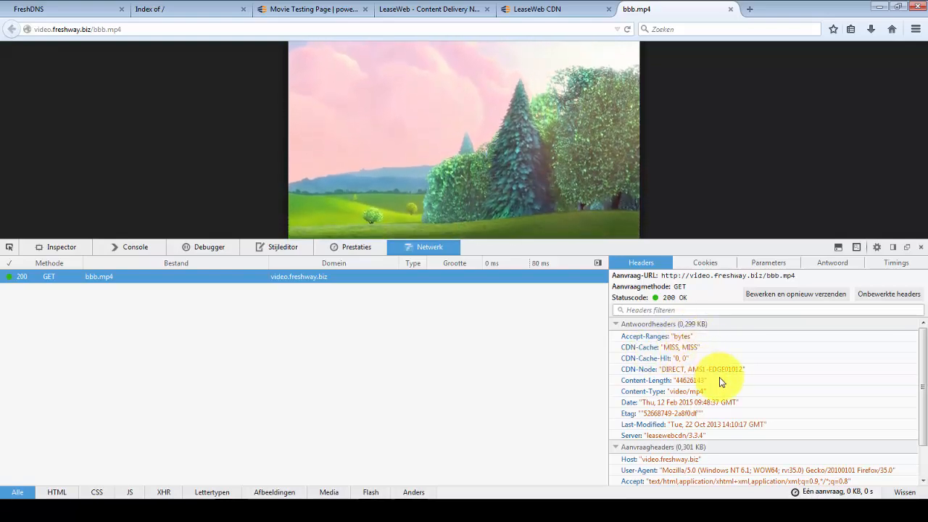
{"action": "mouse_move", "coordinate": [694, 206]}
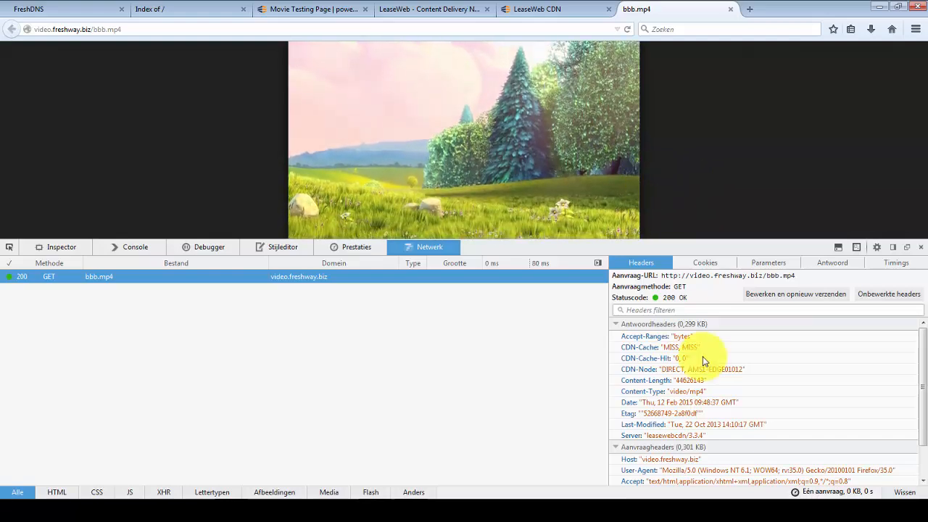
{"action": "mouse_move", "coordinate": [792, 368]}
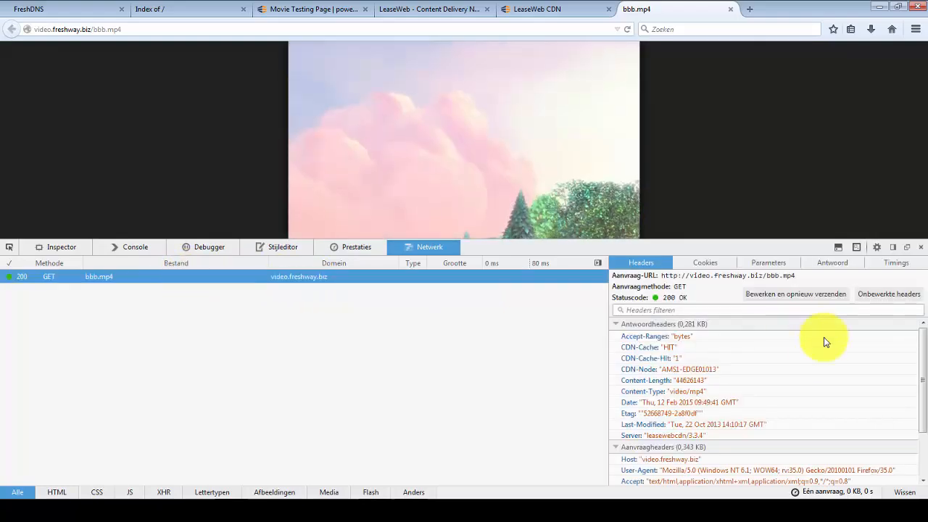
{"action": "scroll", "scroll_direction": "down", "scroll_amount": 3}
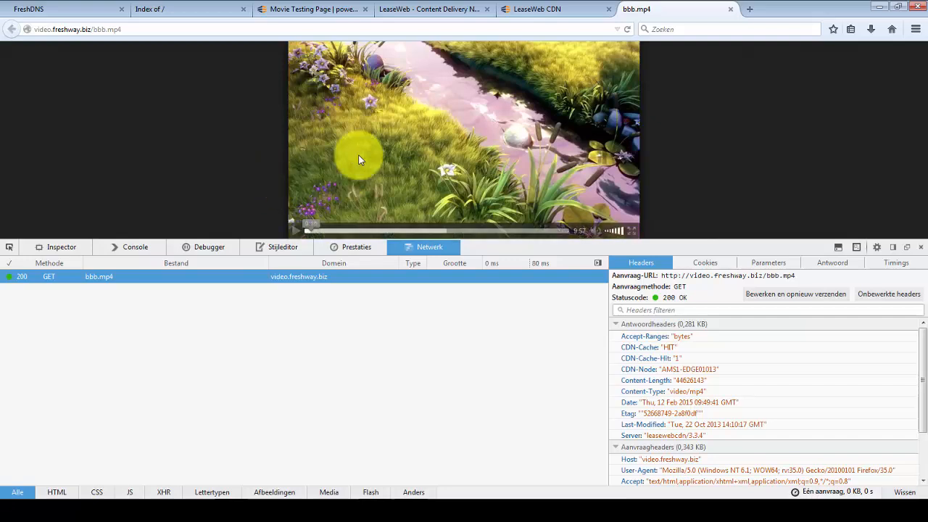
{"action": "mouse_move", "coordinate": [235, 48]}
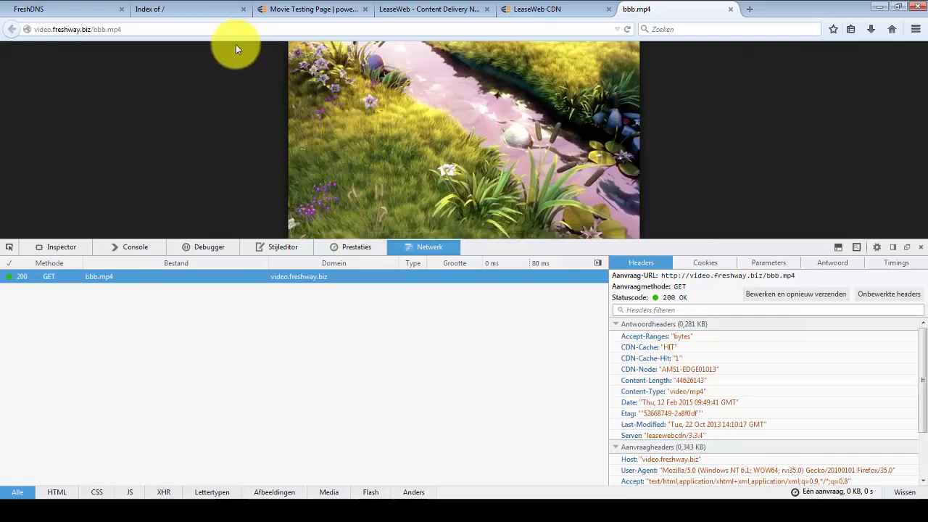
- Request the 10mb.bin test file from the LeaseWeb CDN speed test page and choose 'Bestand opslaan'
{"action": "left_click", "coordinate": [312, 9]}
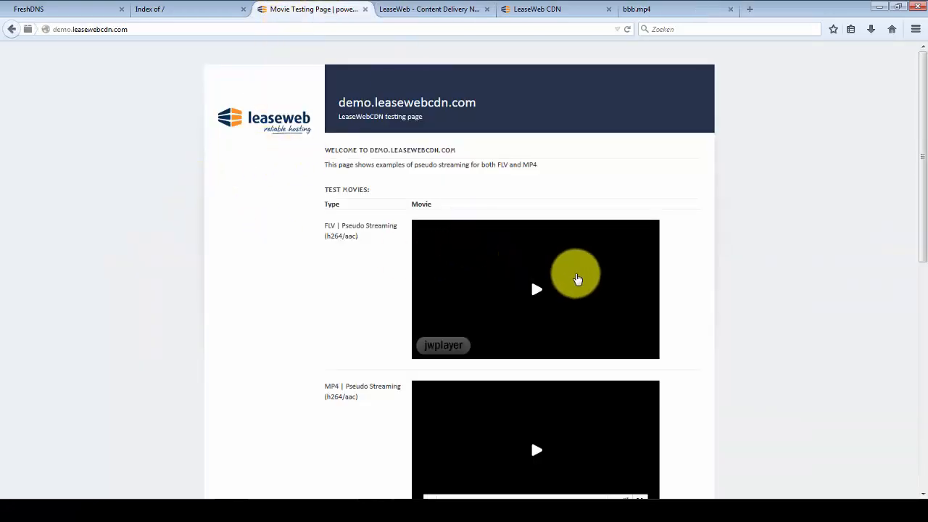
{"action": "left_click", "coordinate": [432, 8]}
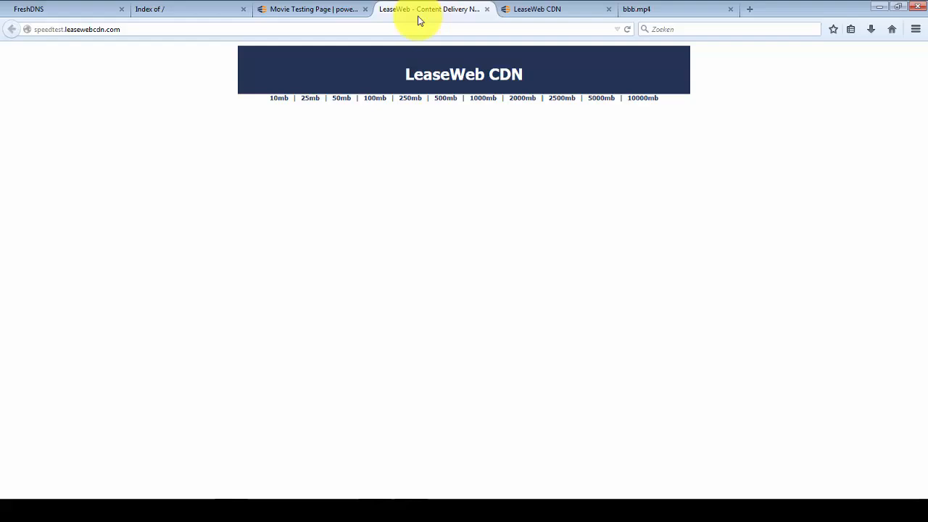
{"action": "mouse_move", "coordinate": [298, 136]}
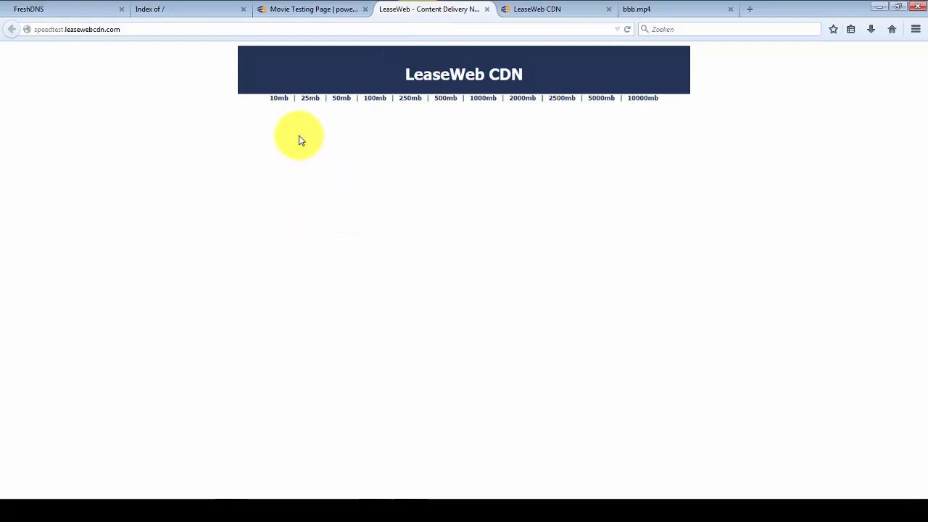
{"action": "mouse_move", "coordinate": [279, 99]}
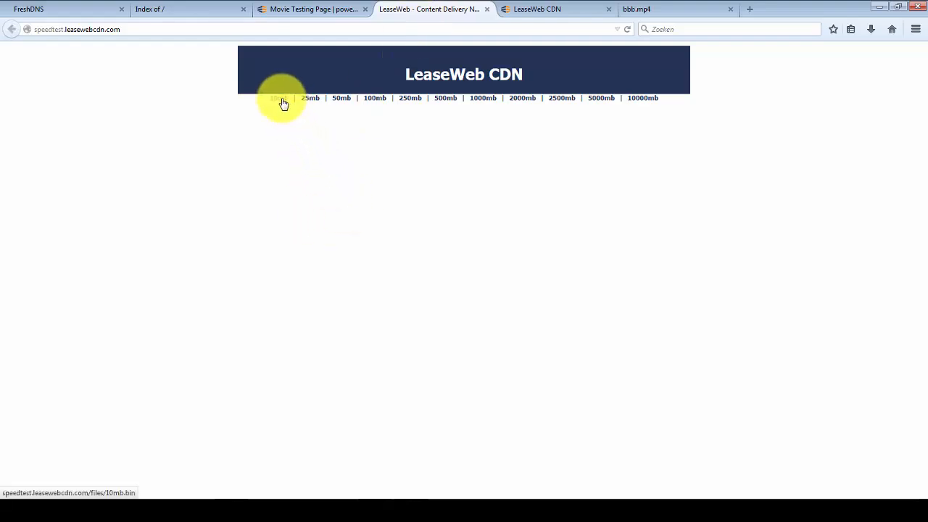
{"action": "left_click", "coordinate": [278, 98]}
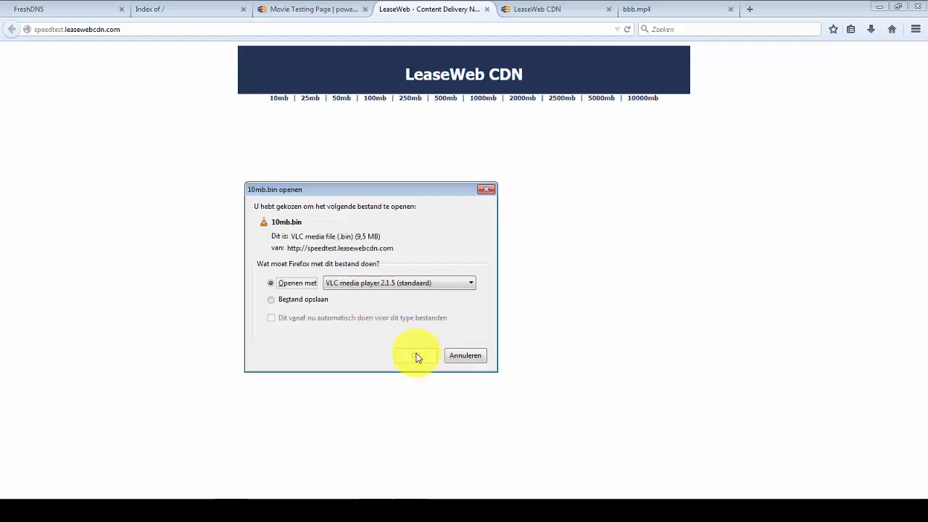
{"action": "left_click", "coordinate": [271, 298]}
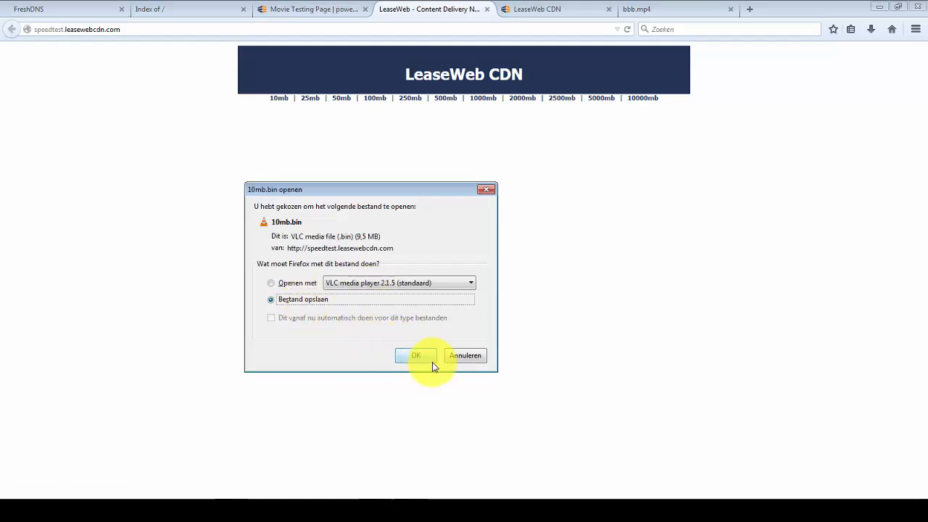